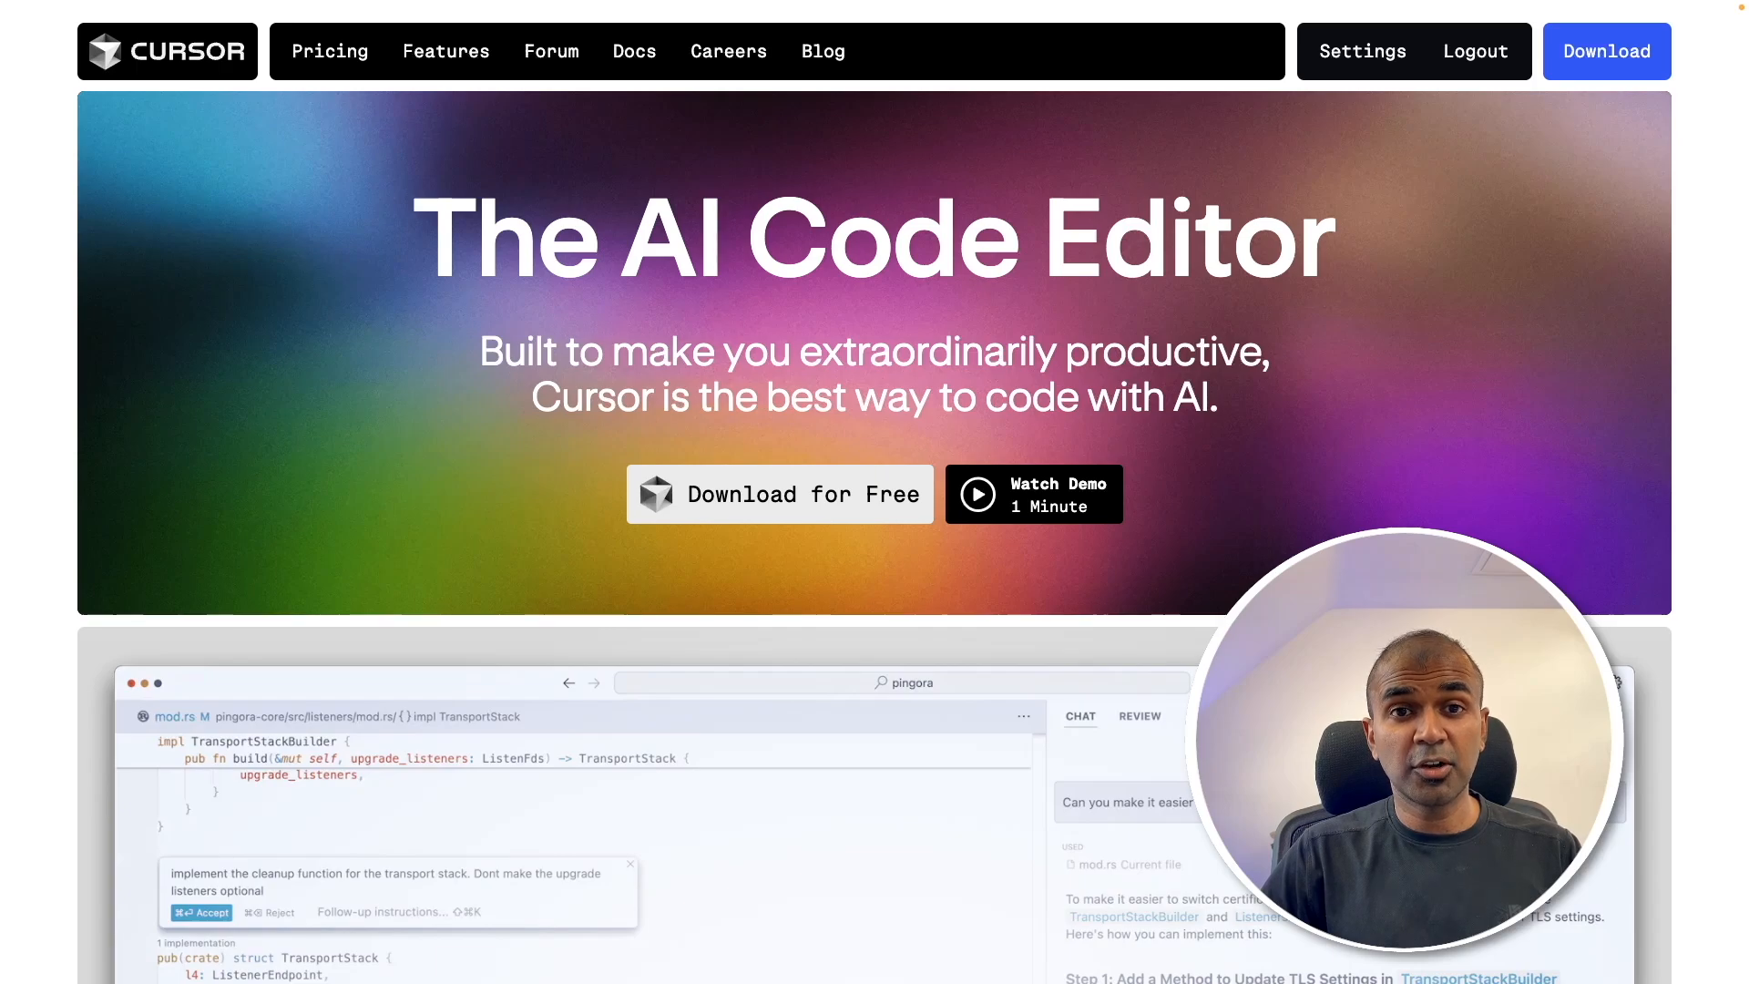
Step: View the Cursor Pricing page with Hobby, Pro and Business plans, then head to account settings
{"action": "left_click", "coordinate": [330, 52]}
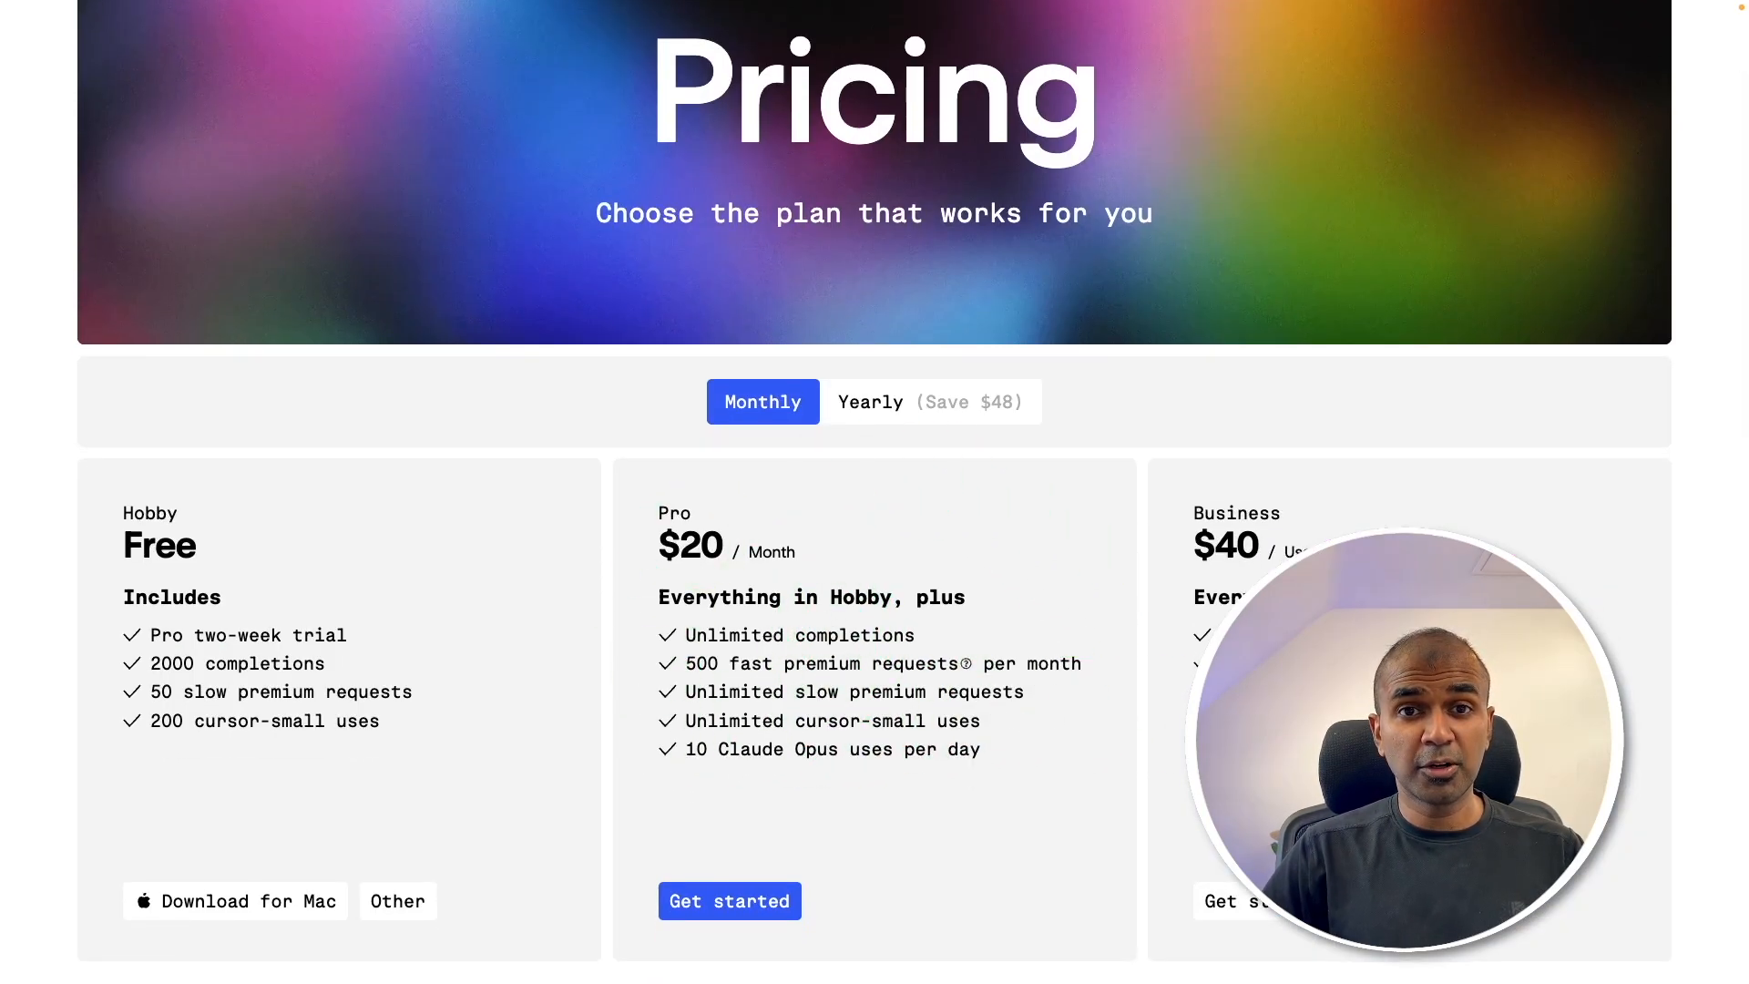
{"action": "left_click", "coordinate": [1285, 87]}
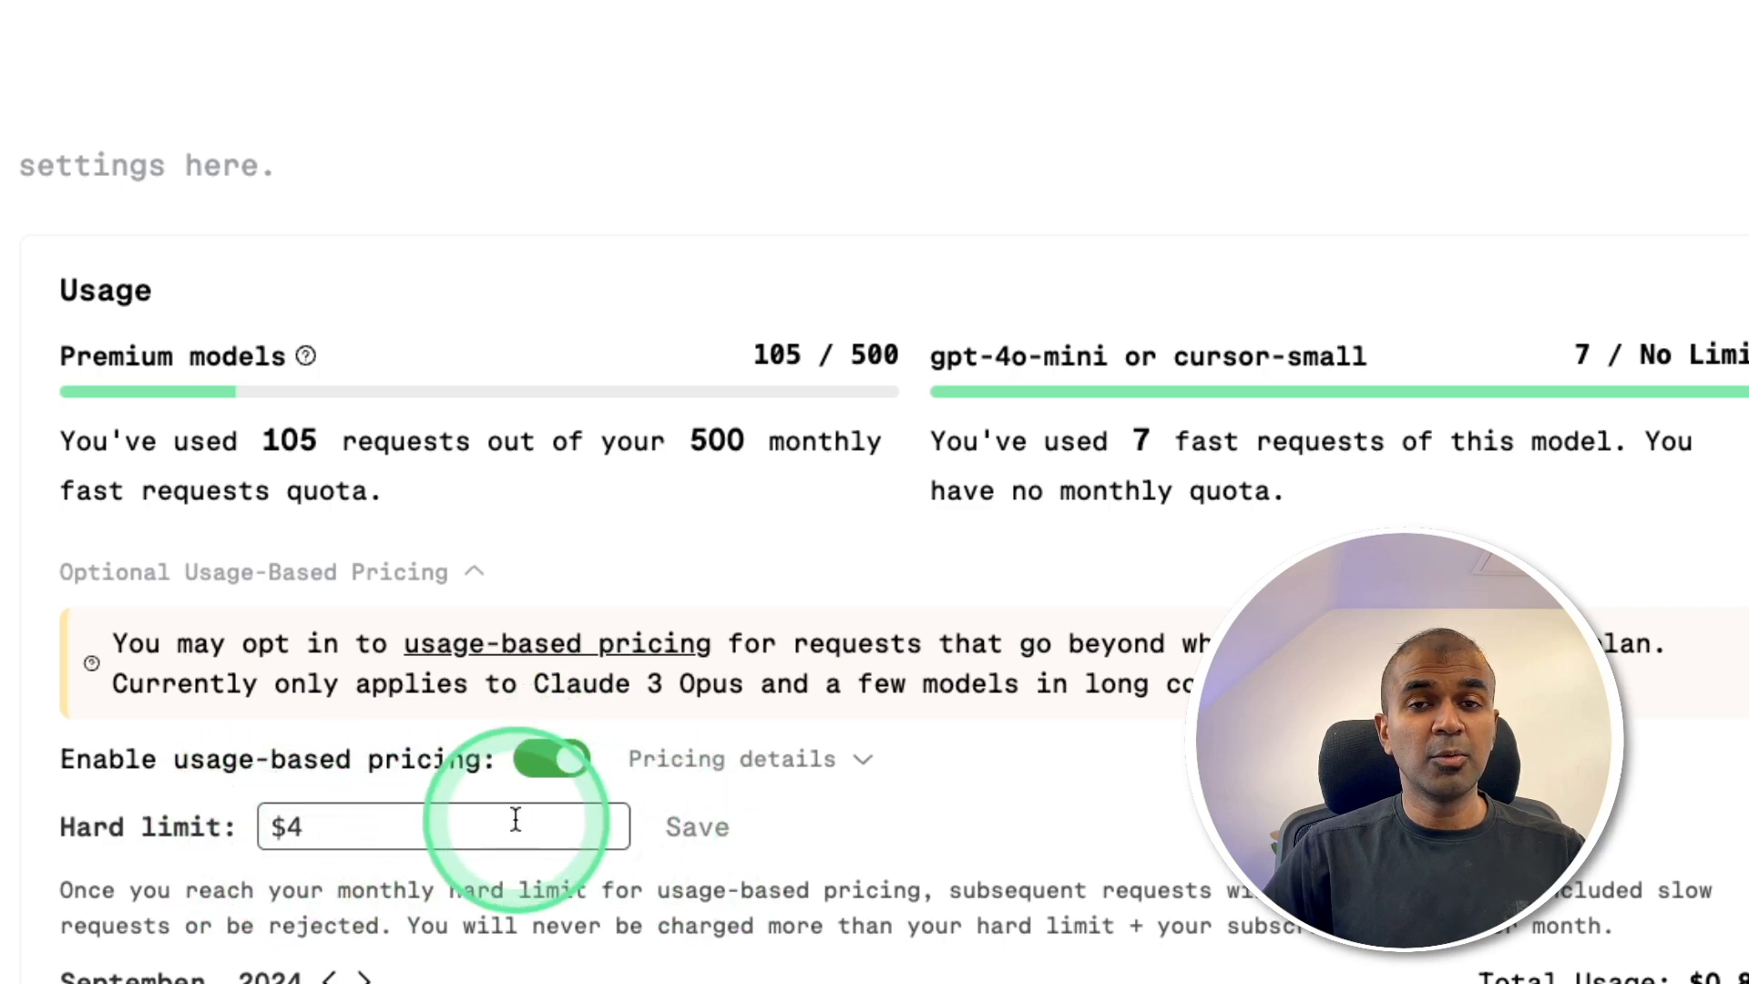
Step: Review the Usage section: 105 of 500 premium requests, usage-based pricing on, $4 hard limit
{"action": "scroll", "scroll_direction": "down", "scroll_amount": 3}
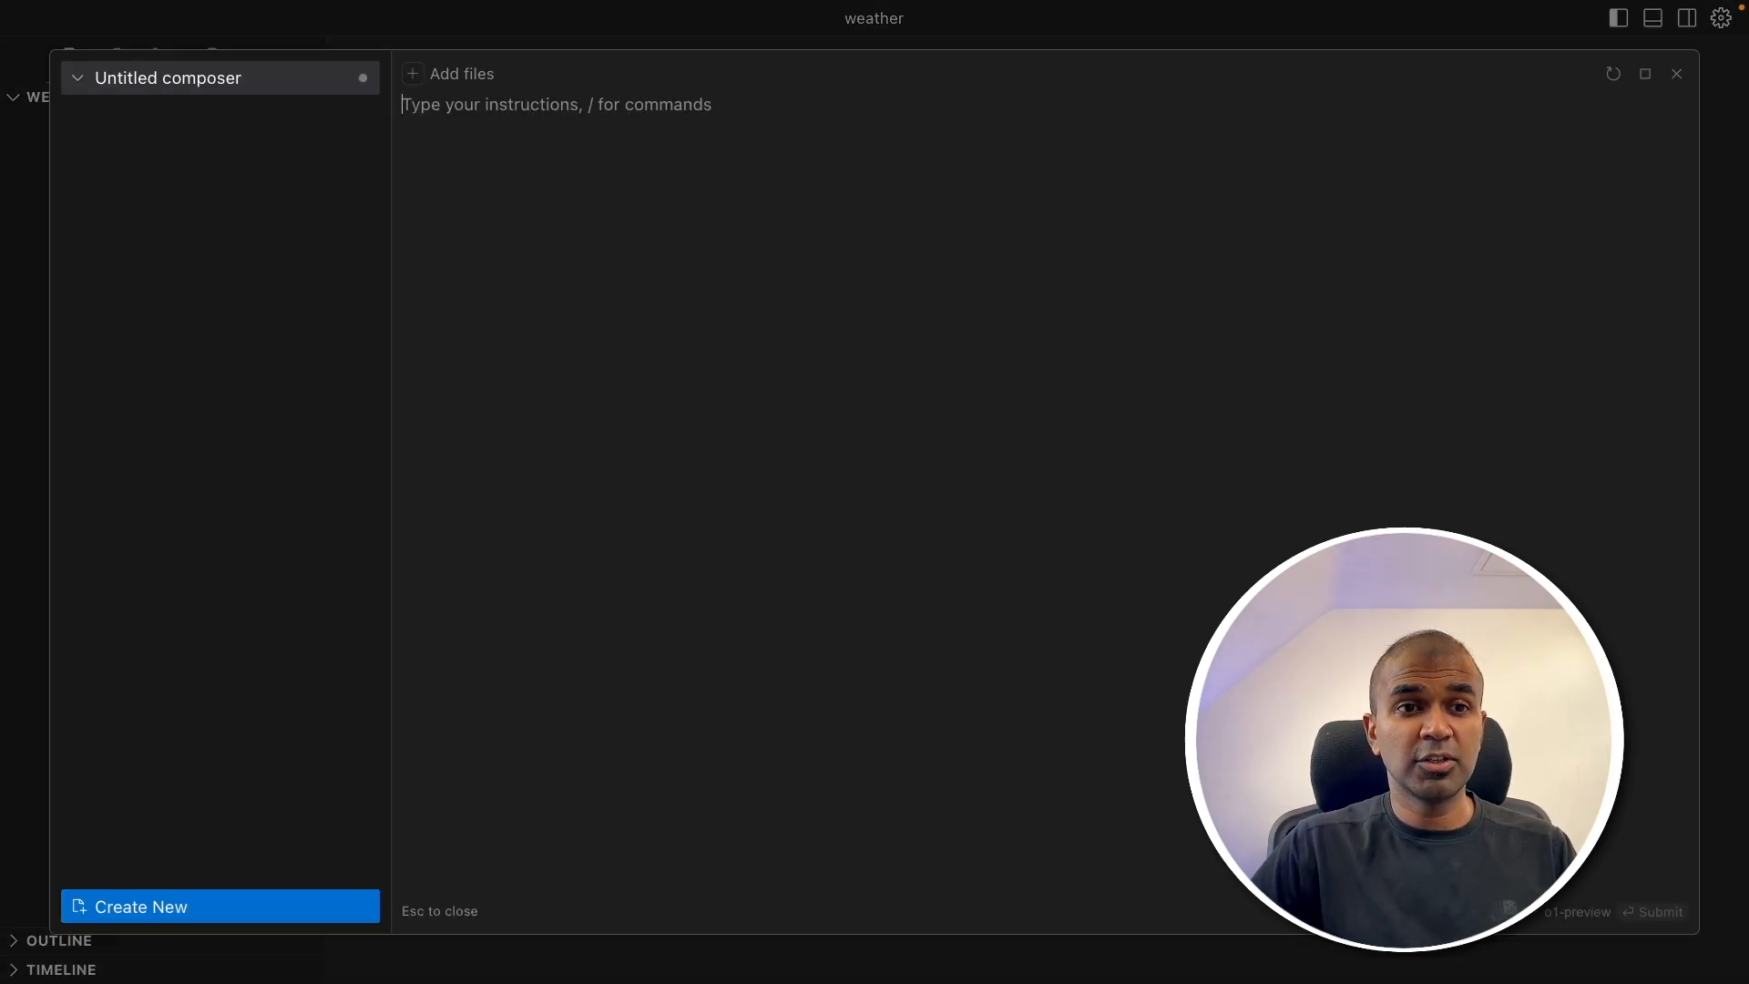
Step: Ask Composer for a modern-looking weather web app using openweathermap, creating the required files
{"action": "left_click", "coordinate": [569, 277]}
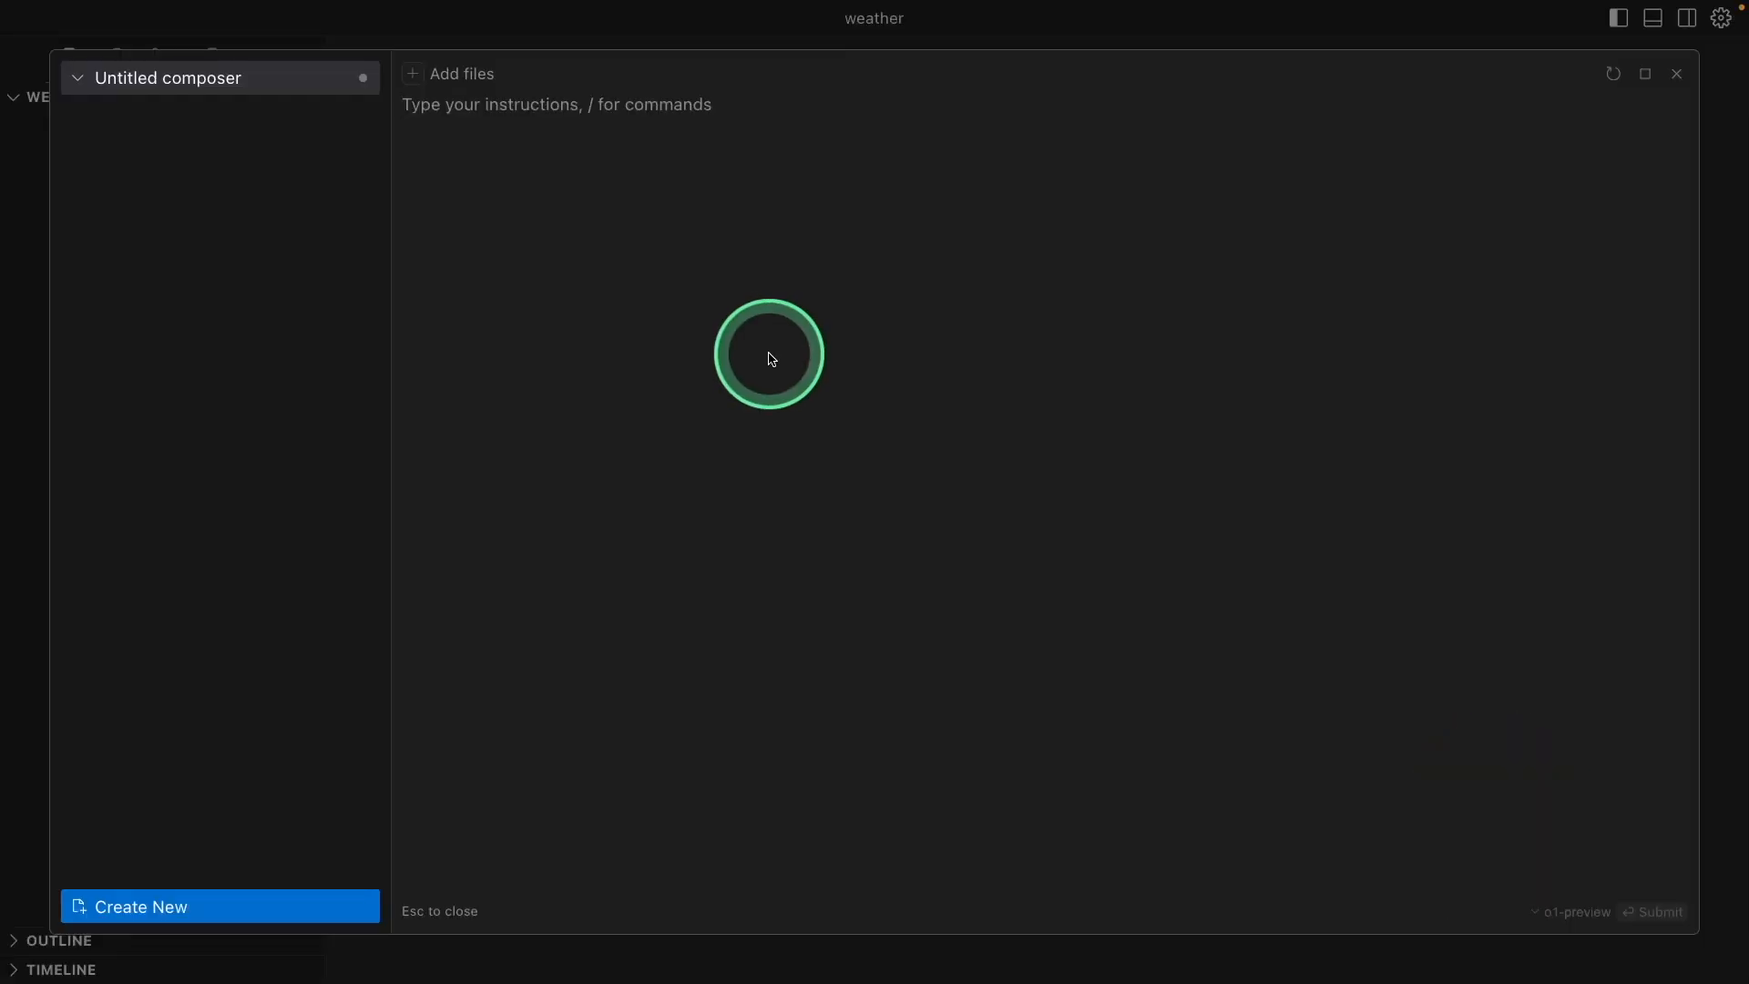
{"action": "type", "text": "Create a weat"}
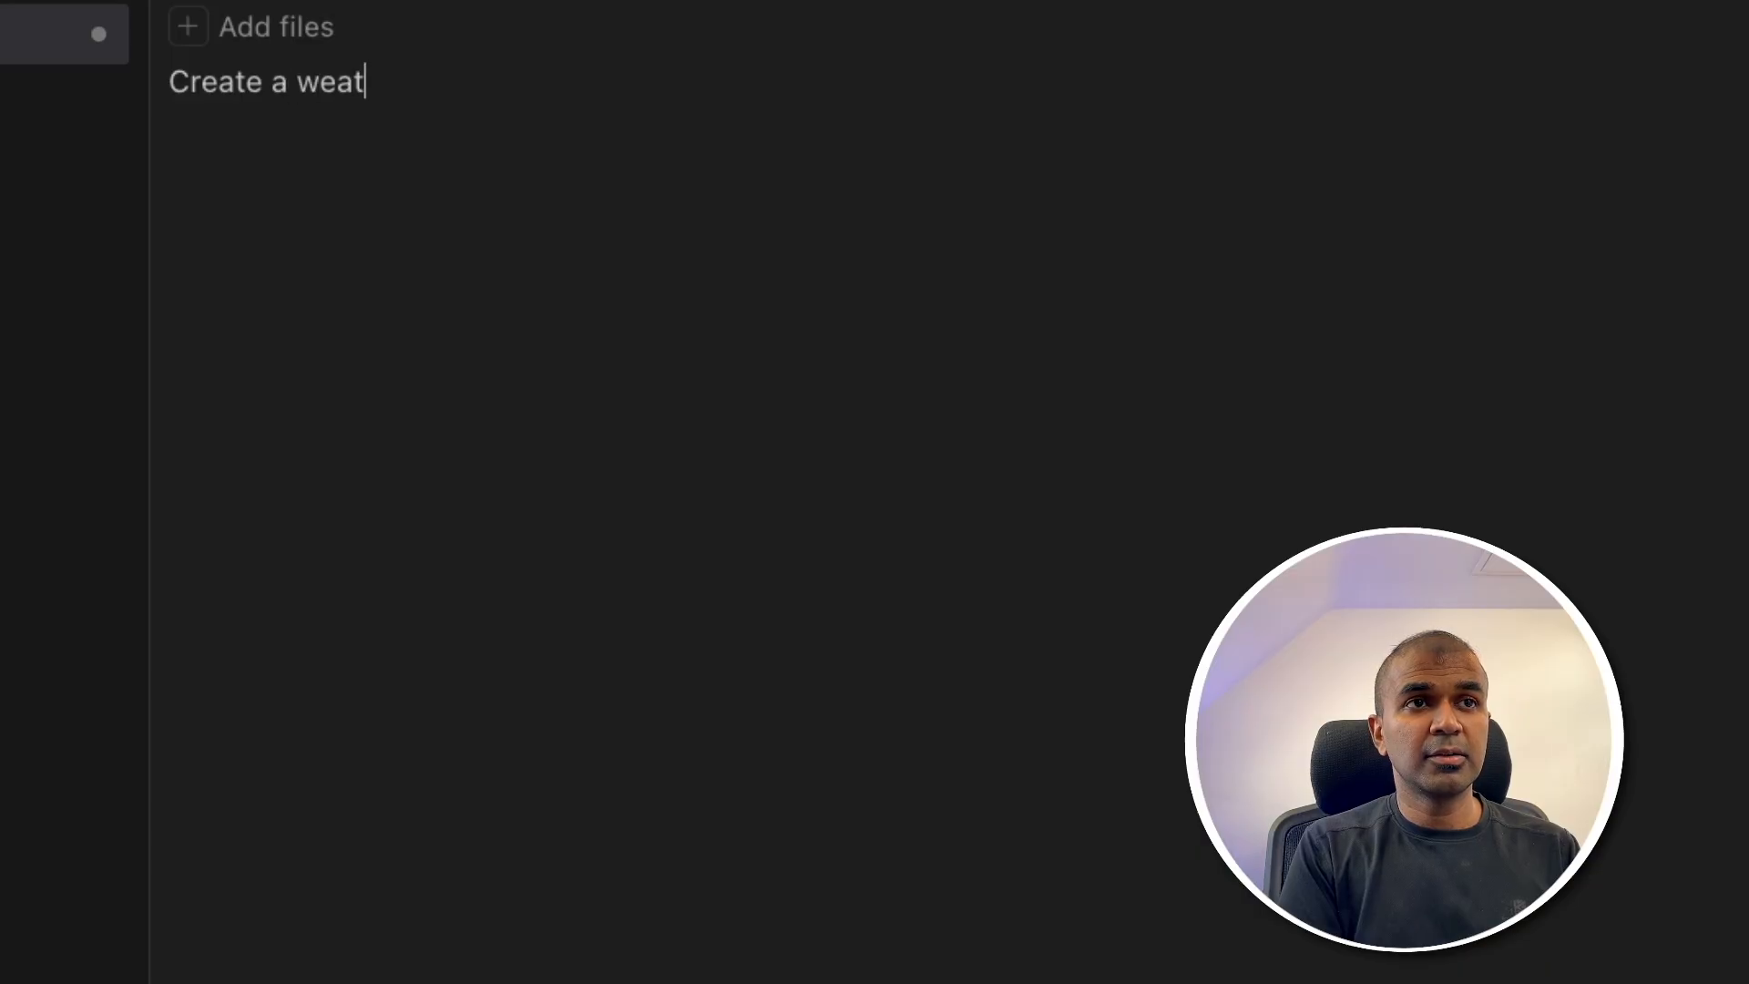
{"action": "type", "text": "her web app using openweather"}
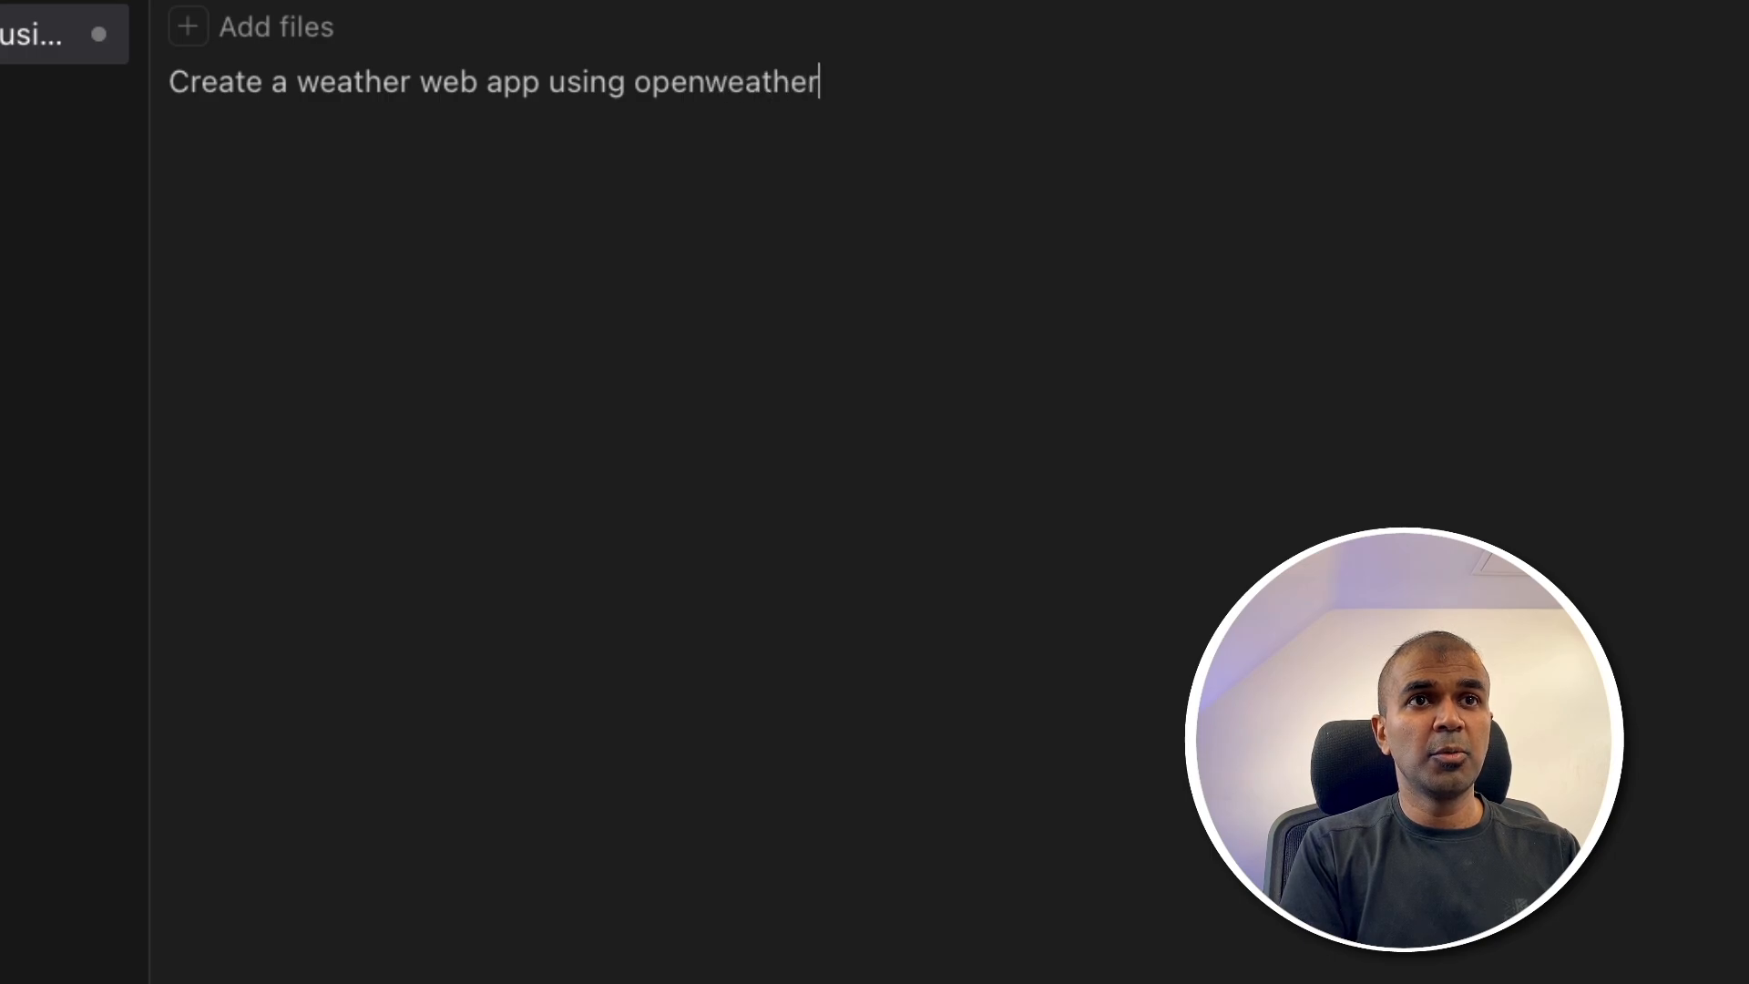
{"action": "type", "text": "map"}
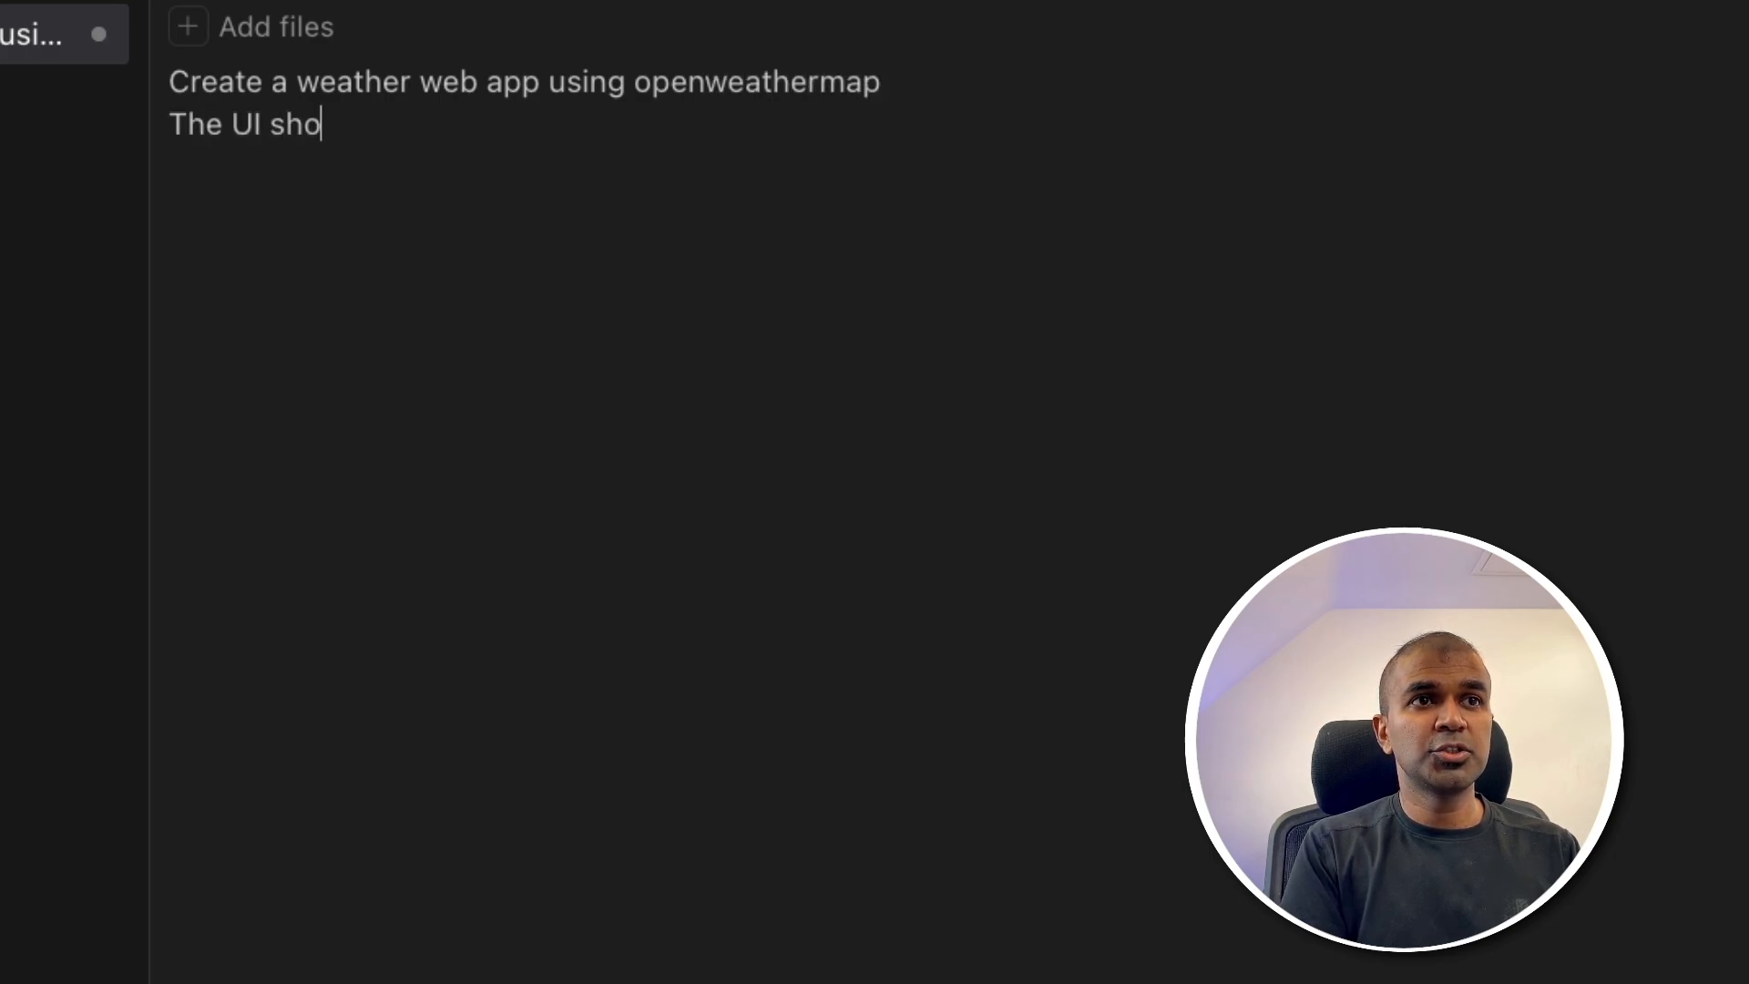
{"action": "type", "text": "uld look modern"}
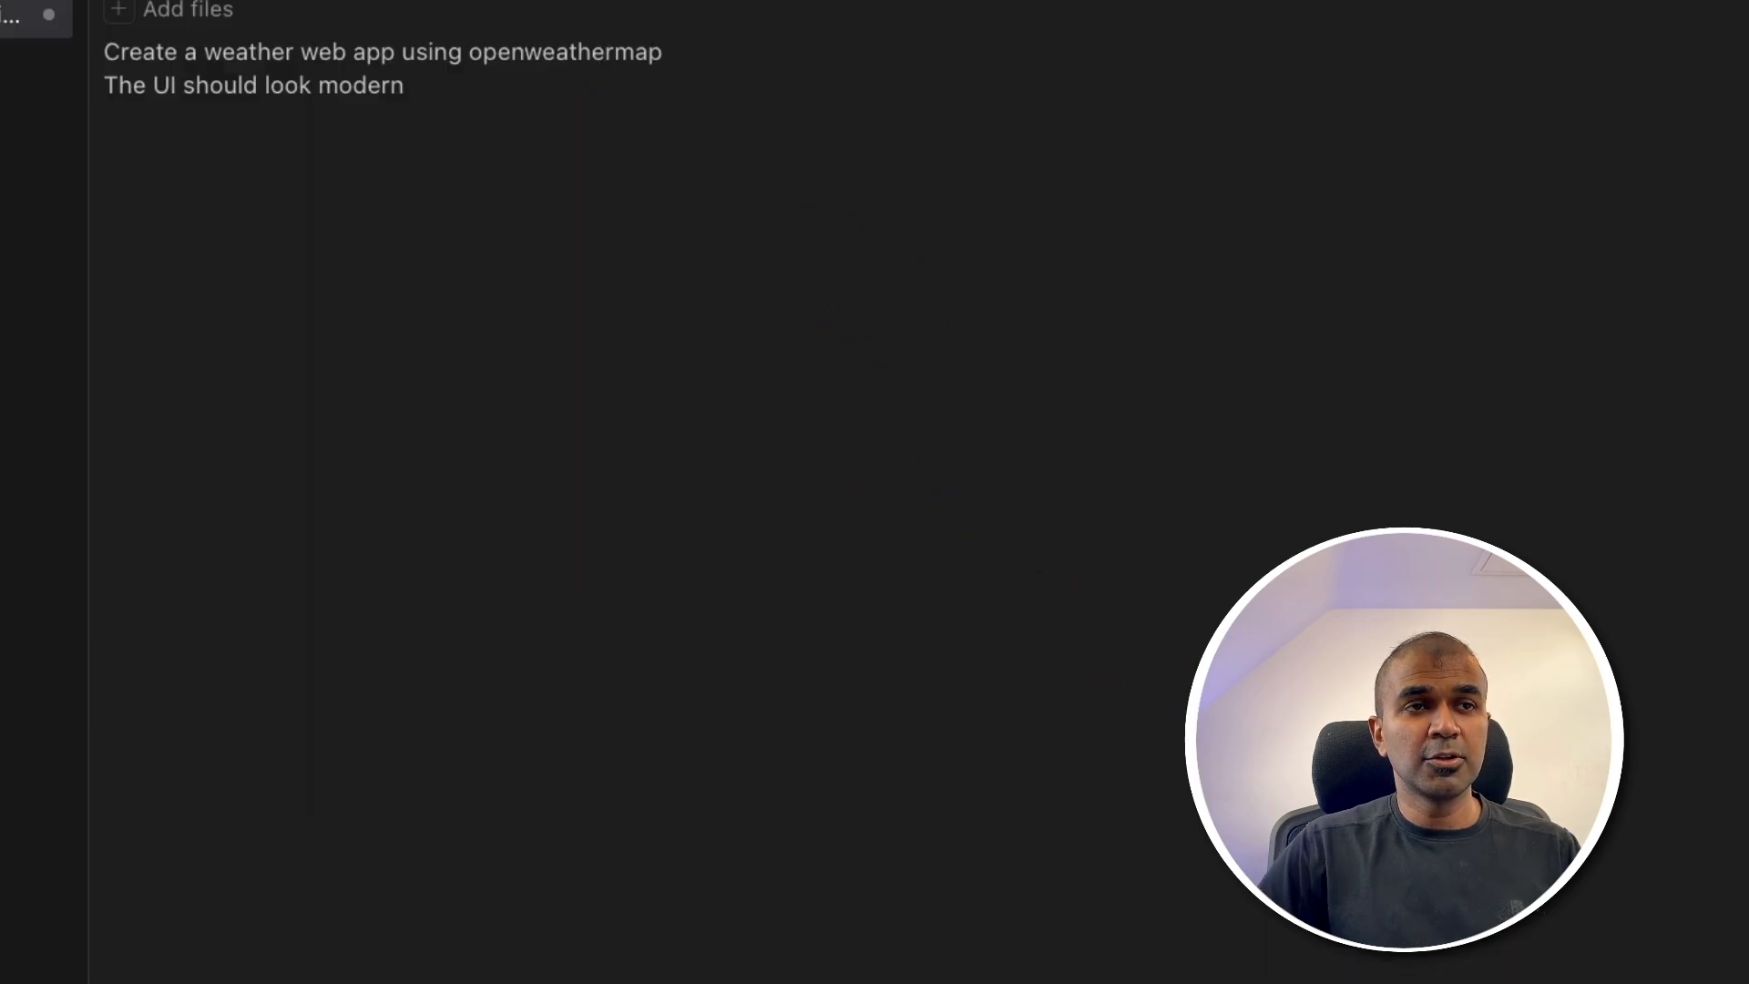
{"action": "type", "text": "Create required f"}
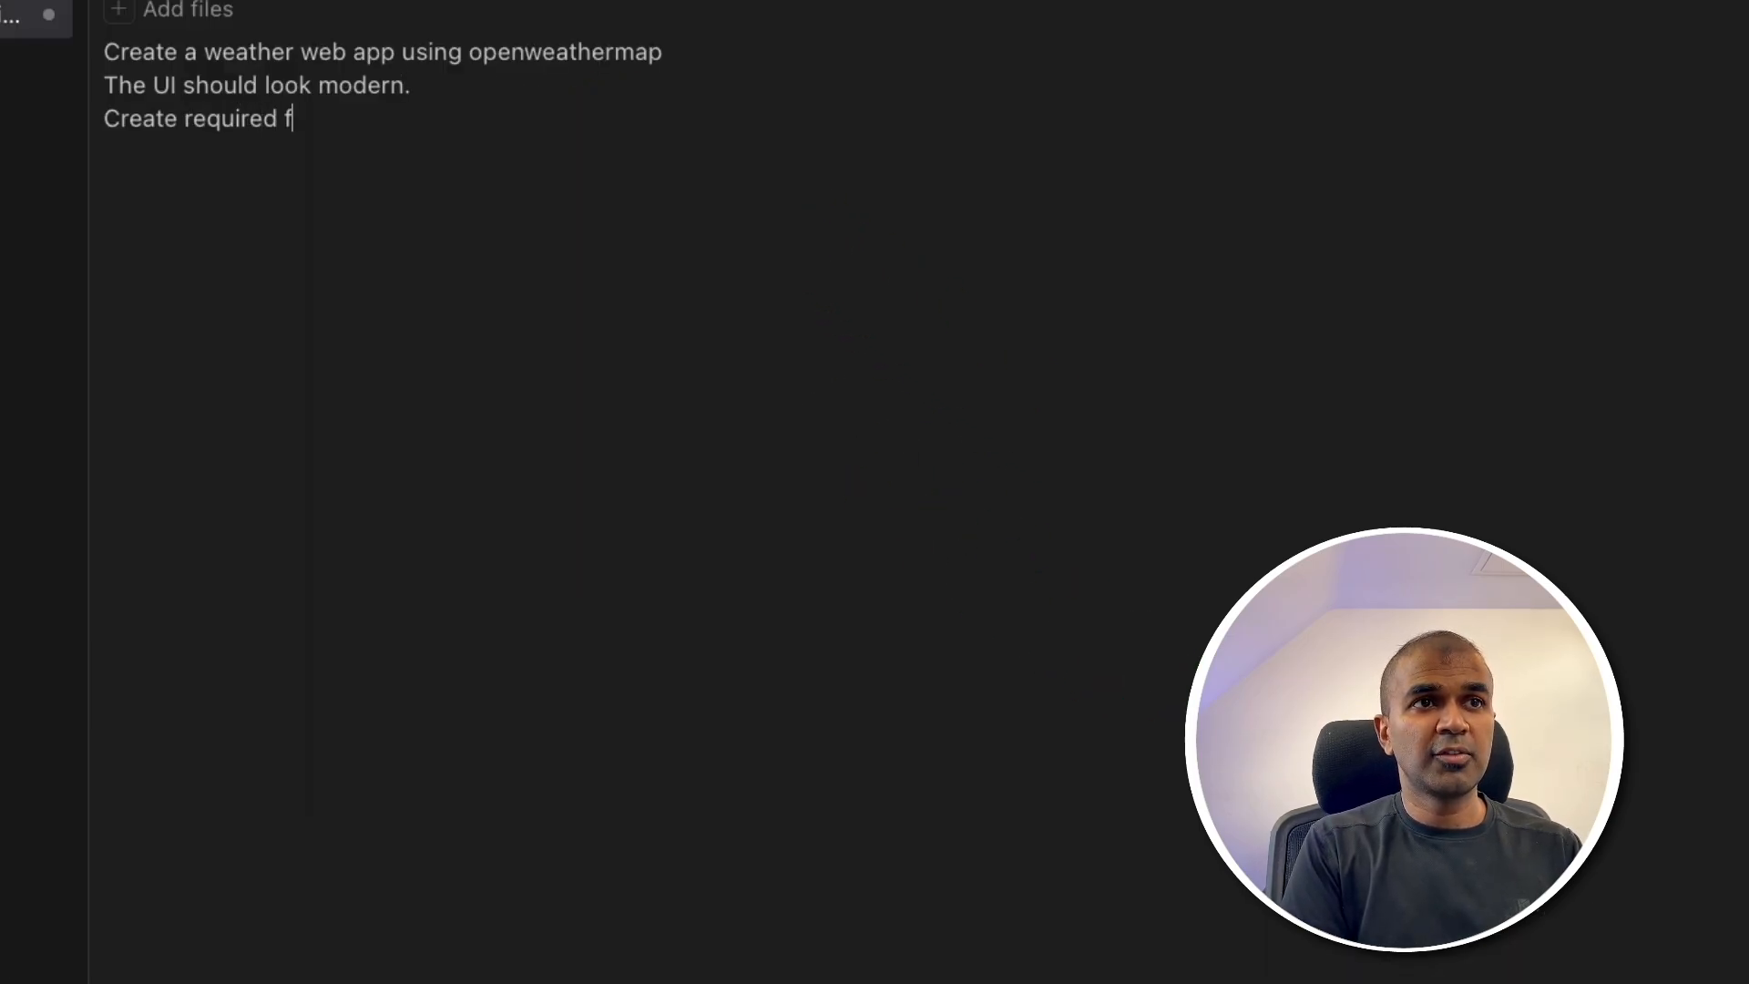
{"action": "left_click", "coordinate": [1653, 911]}
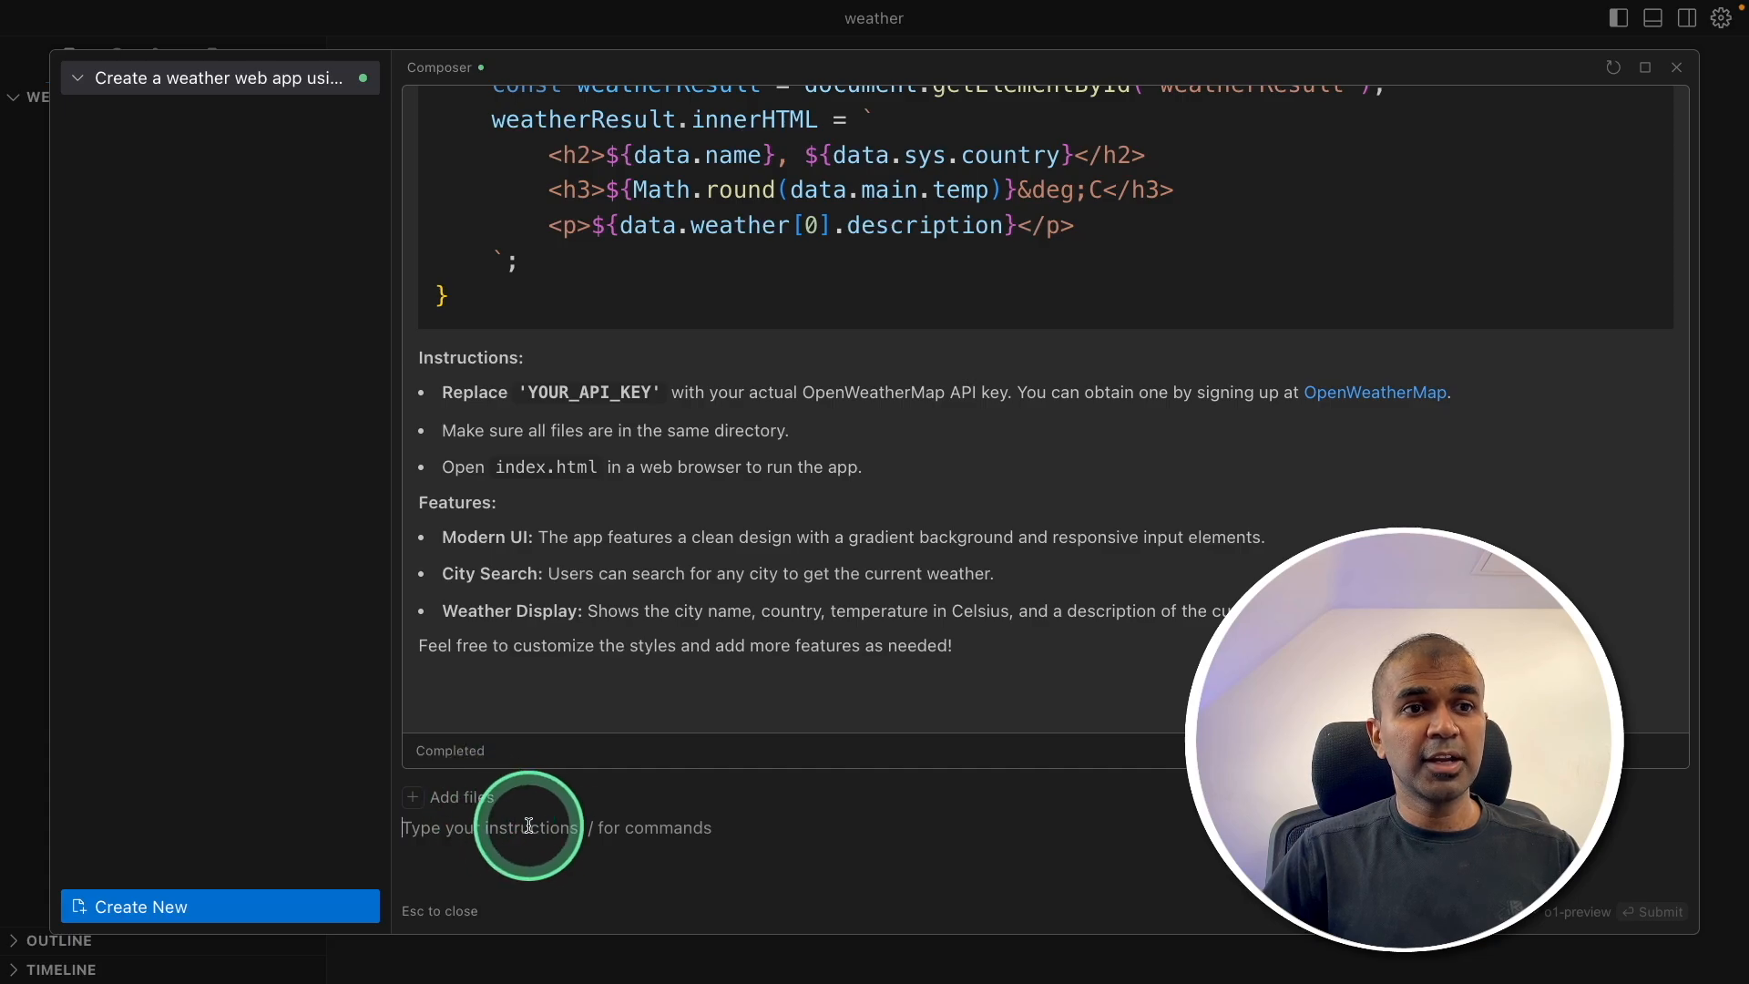
Step: Tell Composer 'Create these files' so index.html, style.css and script.js are generated
{"action": "type", "text": "C"}
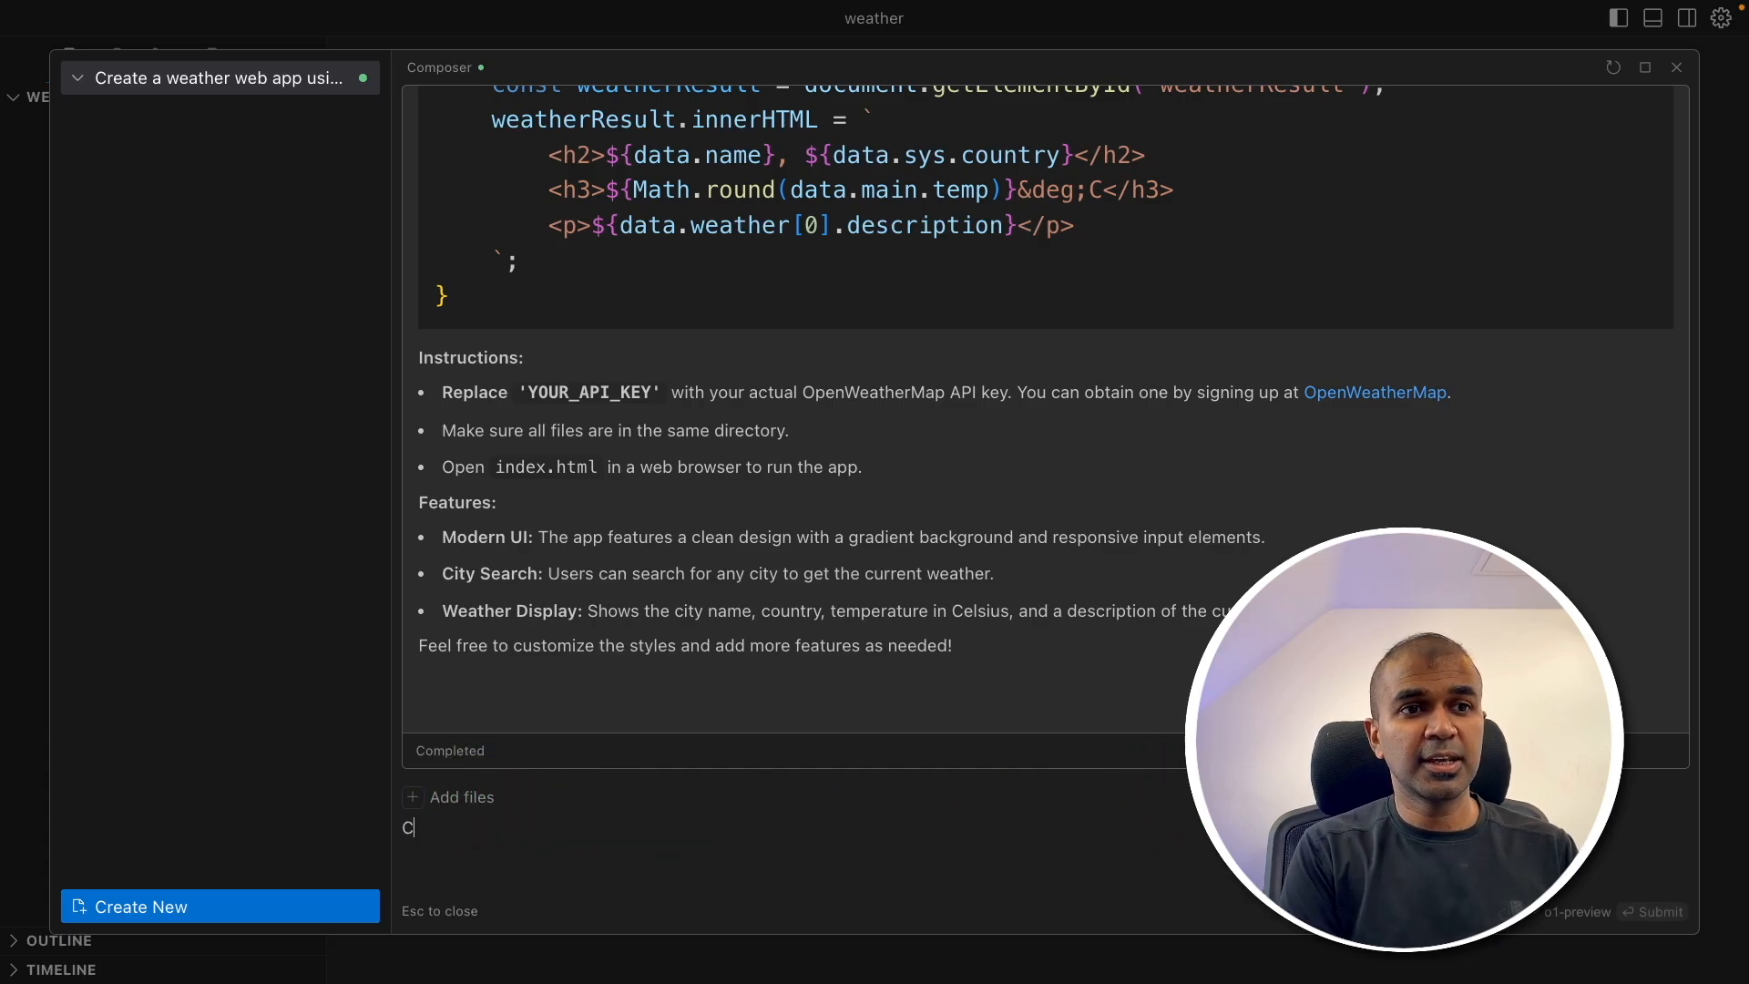
{"action": "type", "text": "reate these files"}
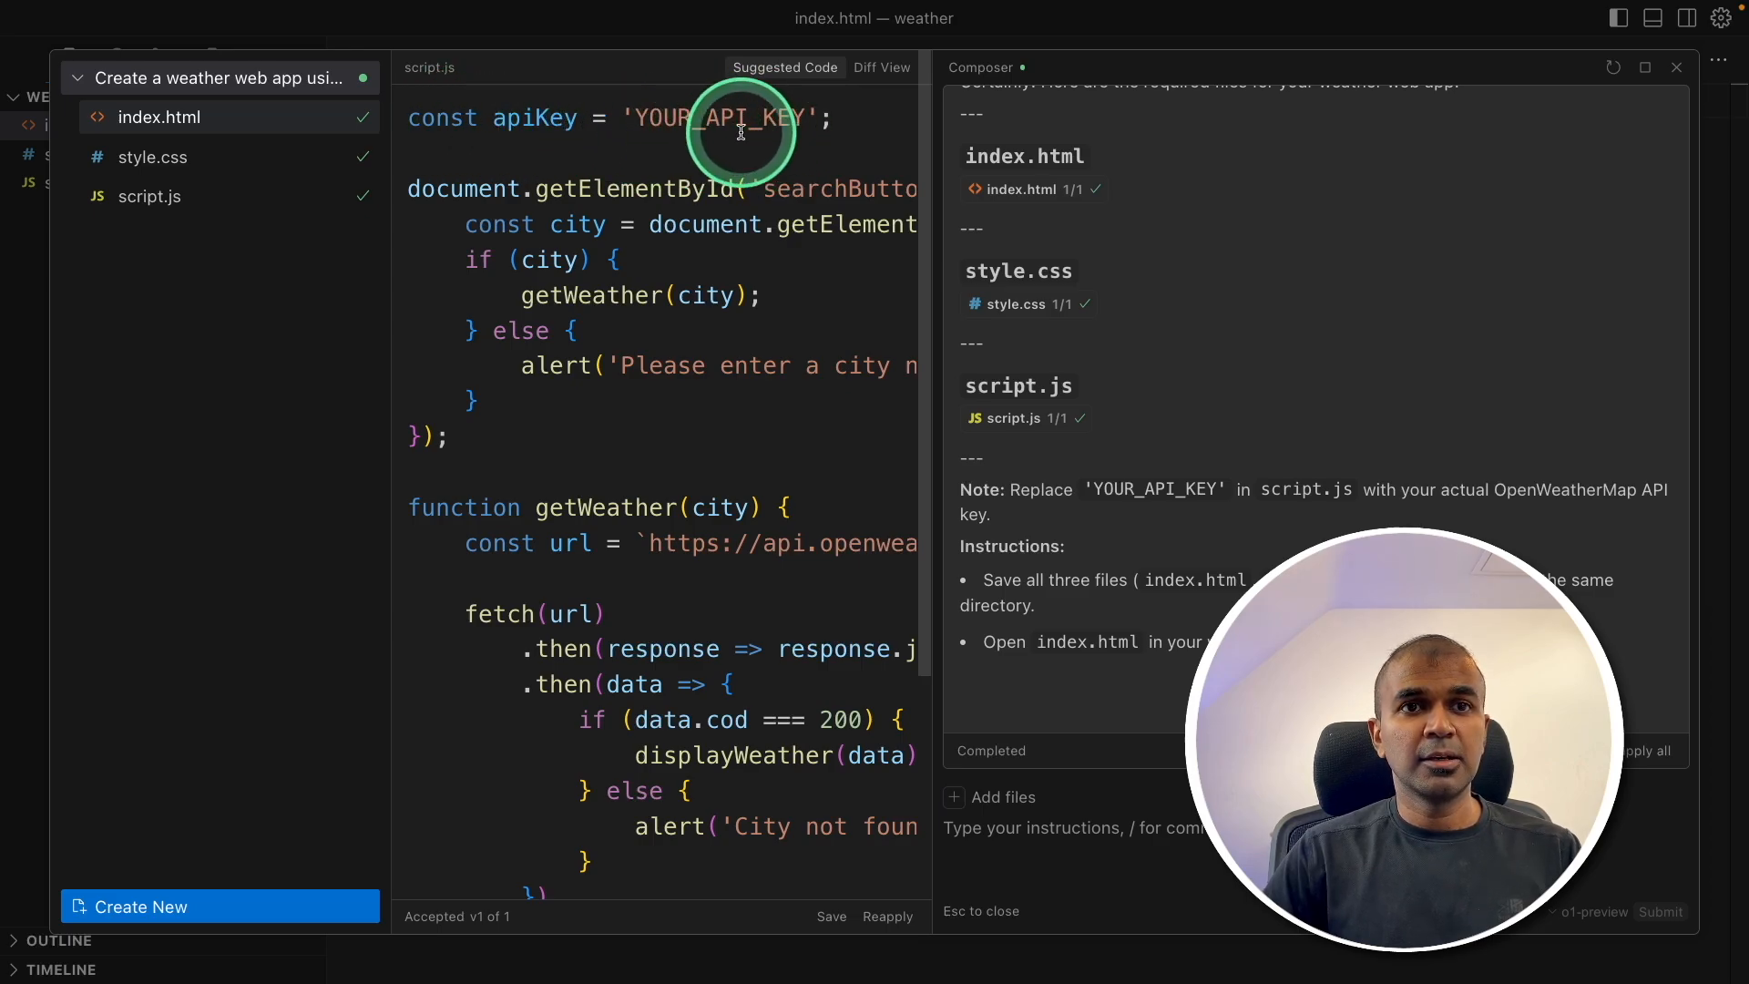
Step: Leave Composer and view script.js with its openweathermap fetch code in the editor
{"action": "left_click", "coordinate": [75, 182]}
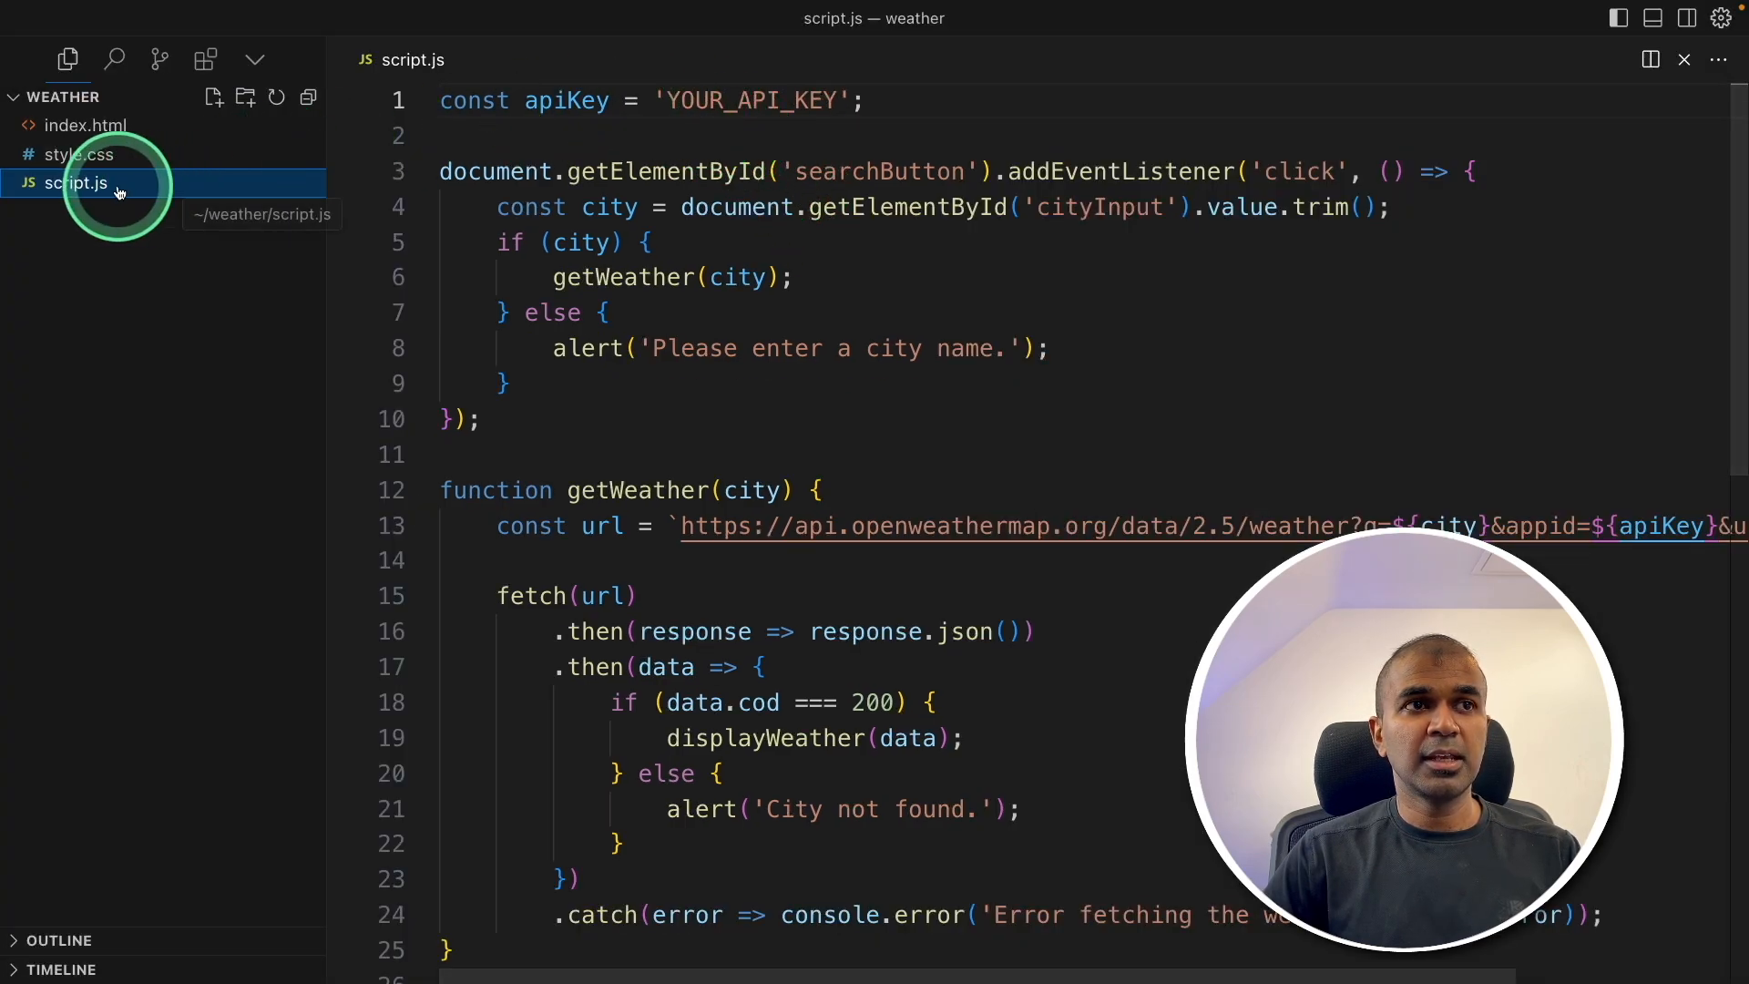
{"action": "double_click", "coordinate": [749, 101]}
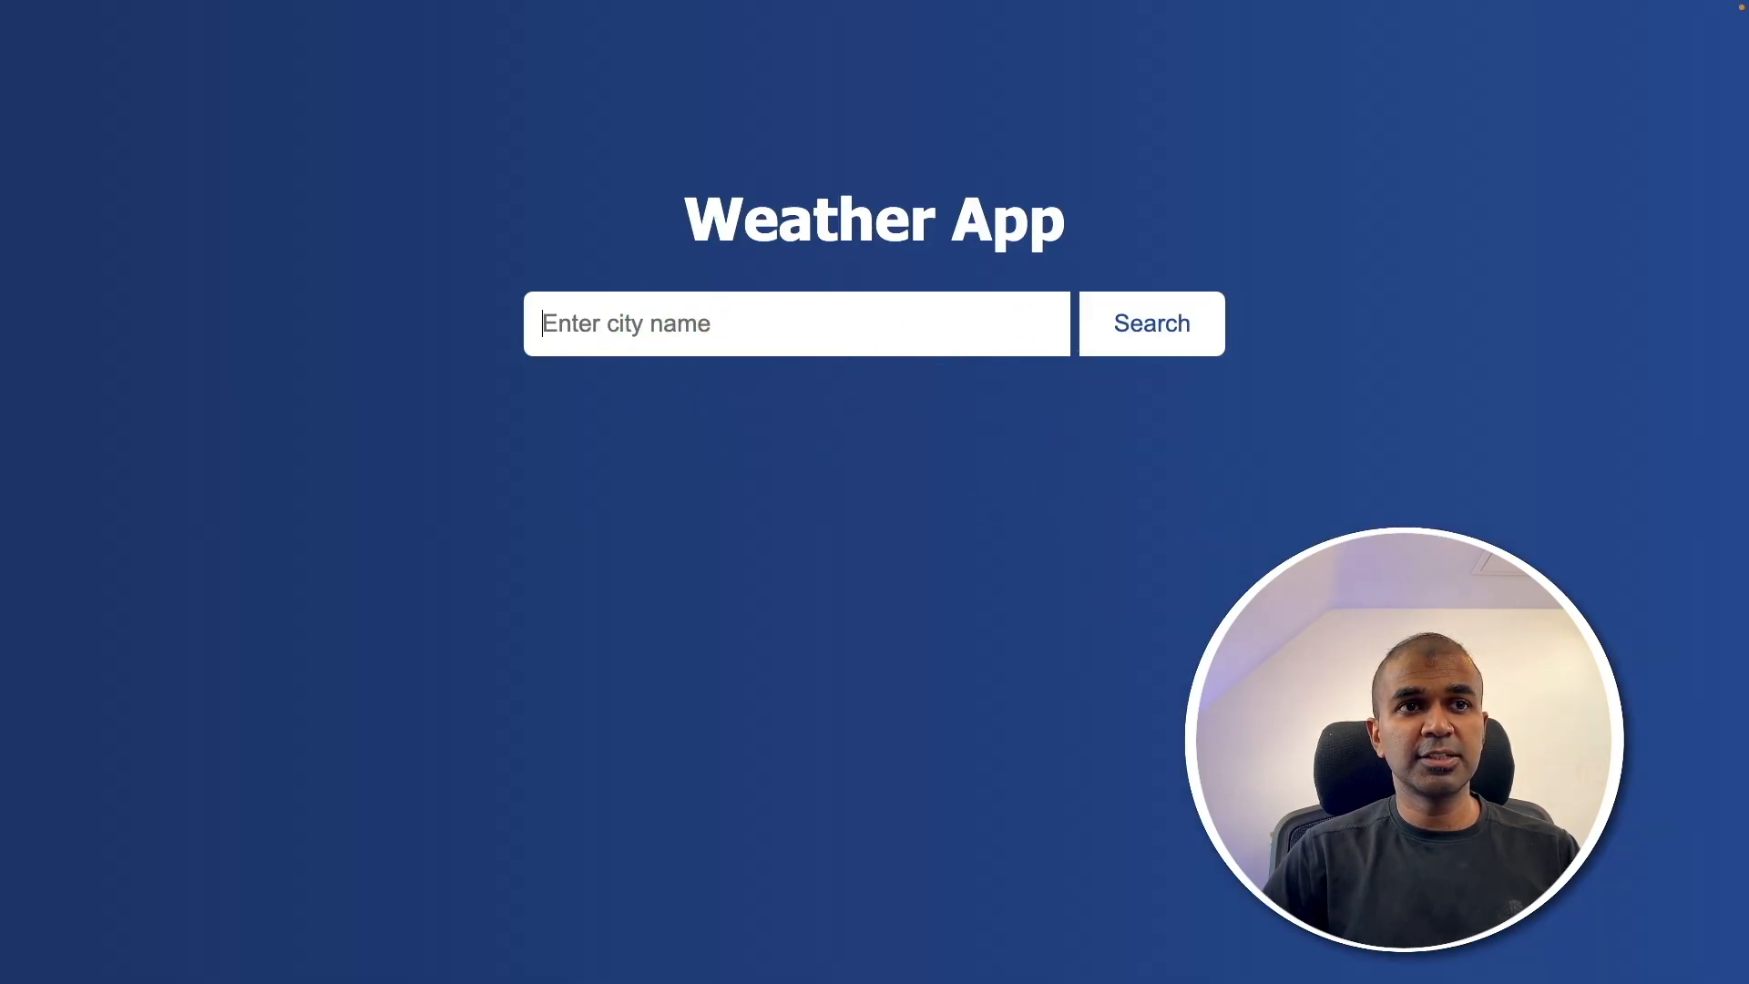
Step: Search London in the Weather App (16°C, broken clouds) and select the result text
{"action": "type", "text": "London"}
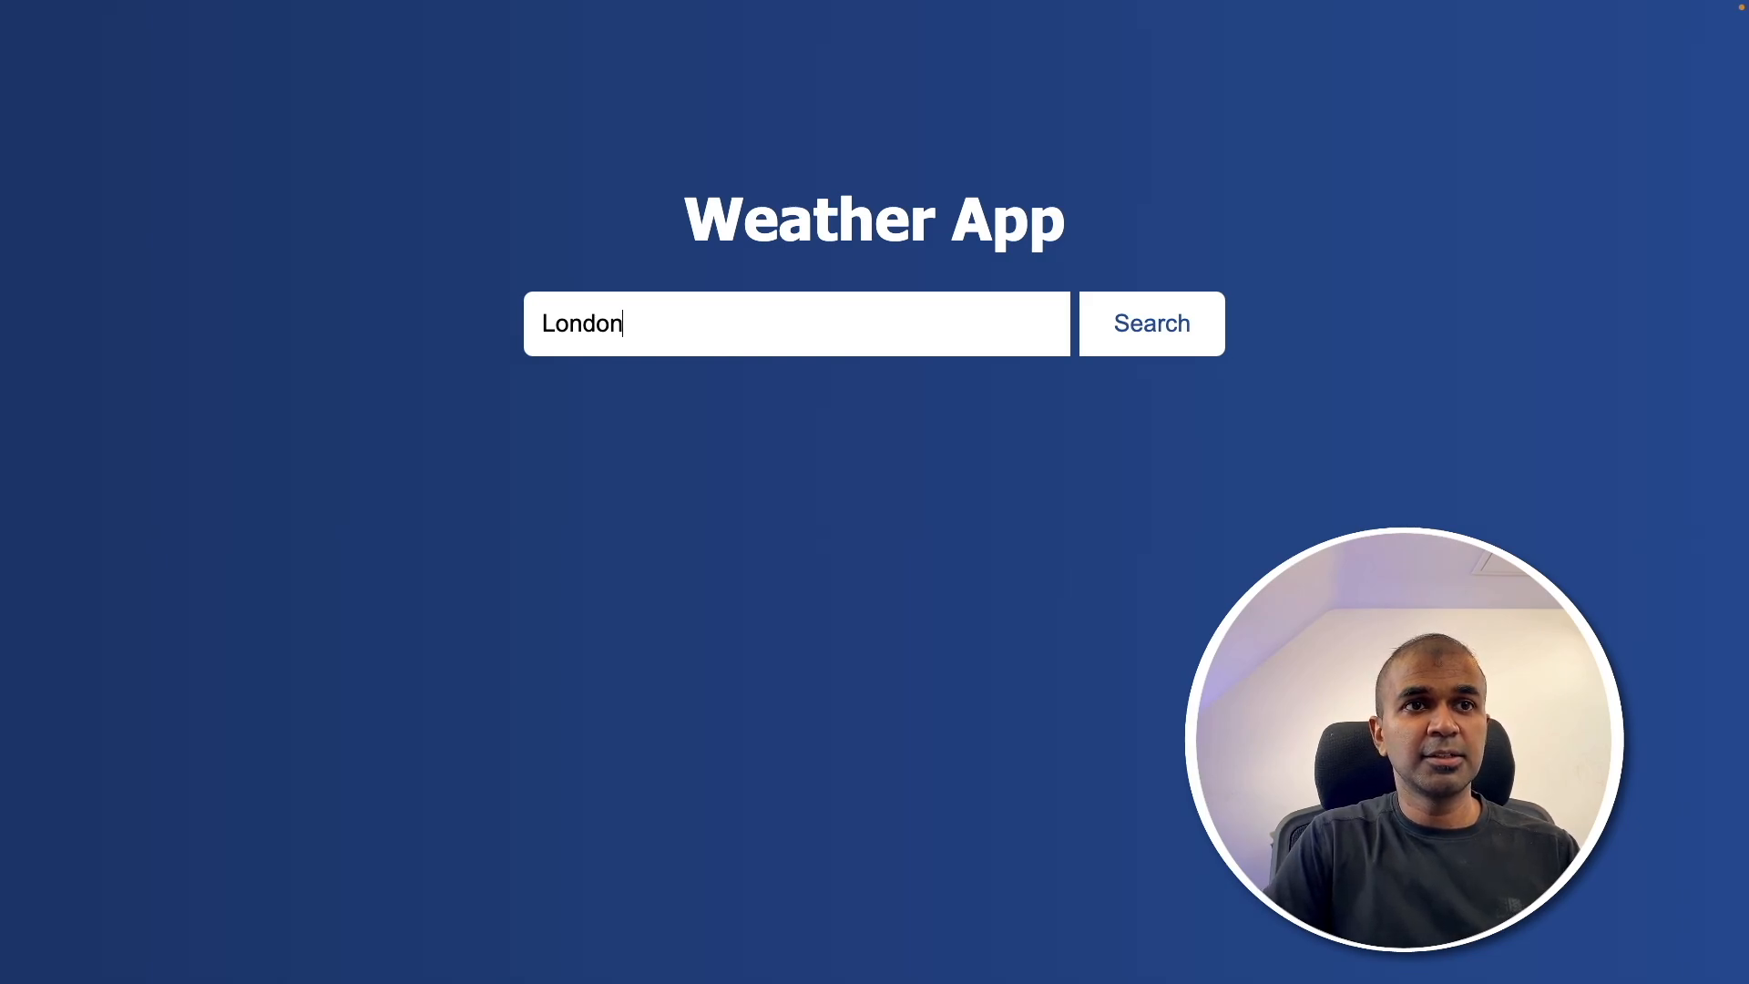
{"action": "left_click", "coordinate": [1150, 325]}
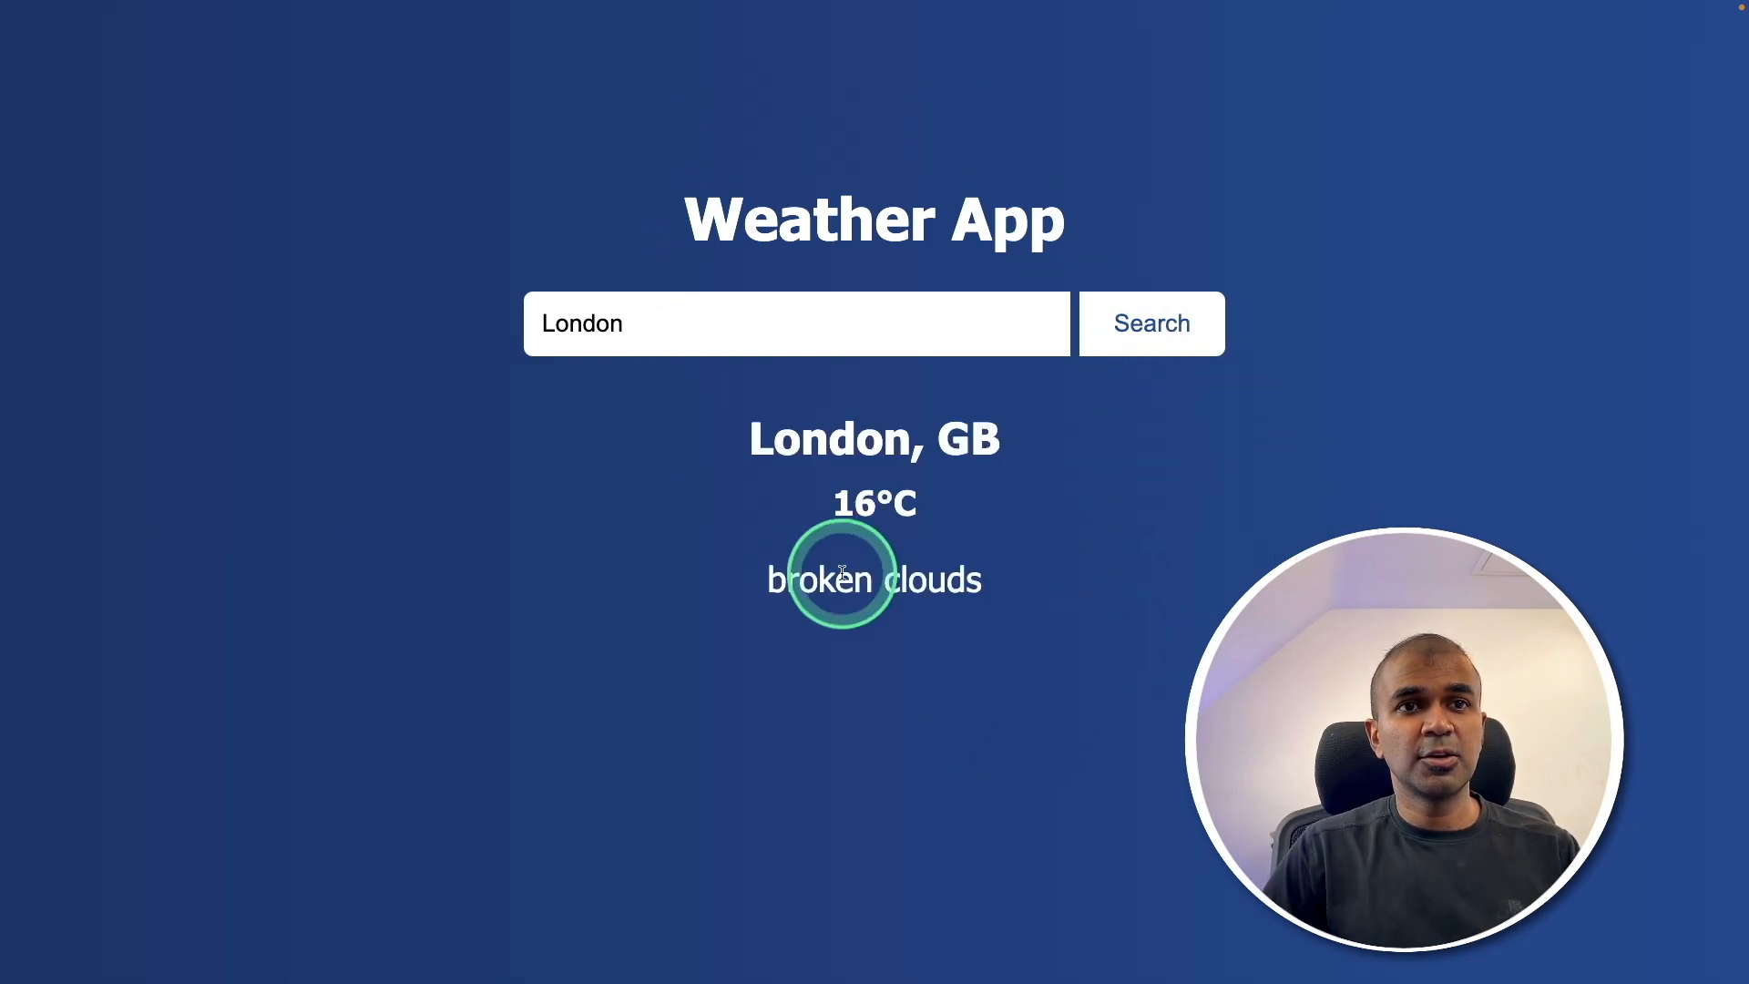
{"action": "left_click", "coordinate": [873, 579]}
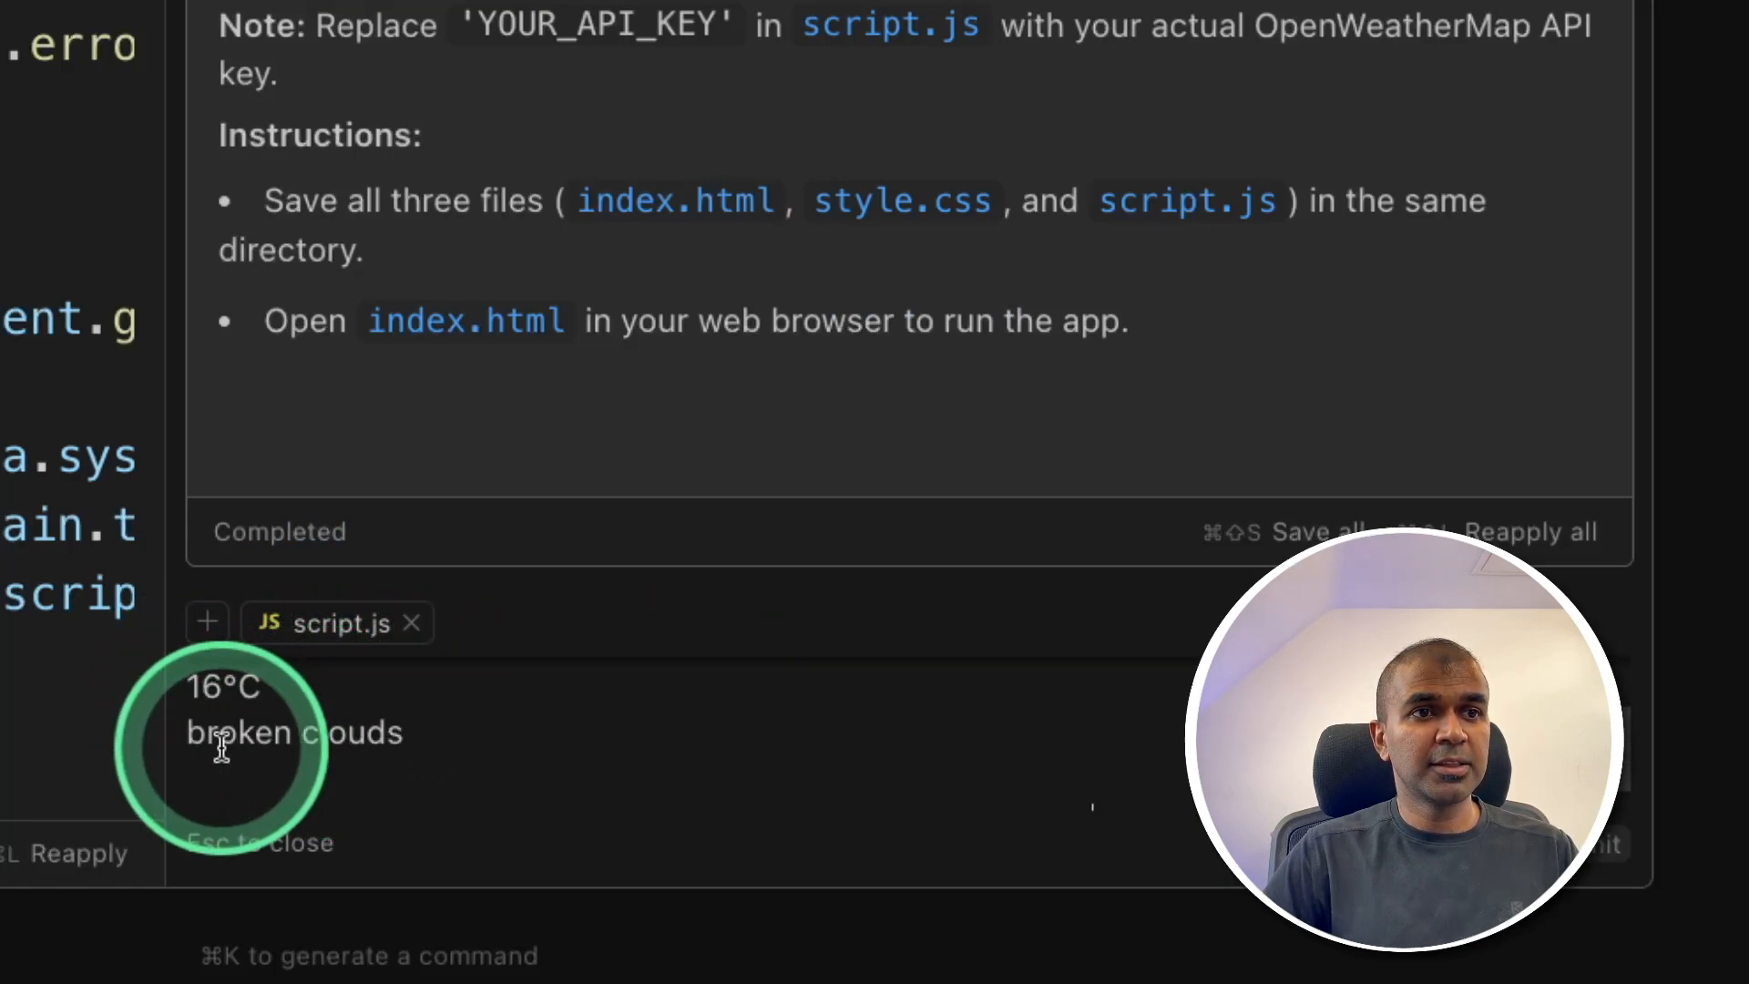
Step: Request 'Add more information and add emojis to make it interactive' and accept the updated script.js
{"action": "type", "text": "Add more information and add emojis to make it interactive"}
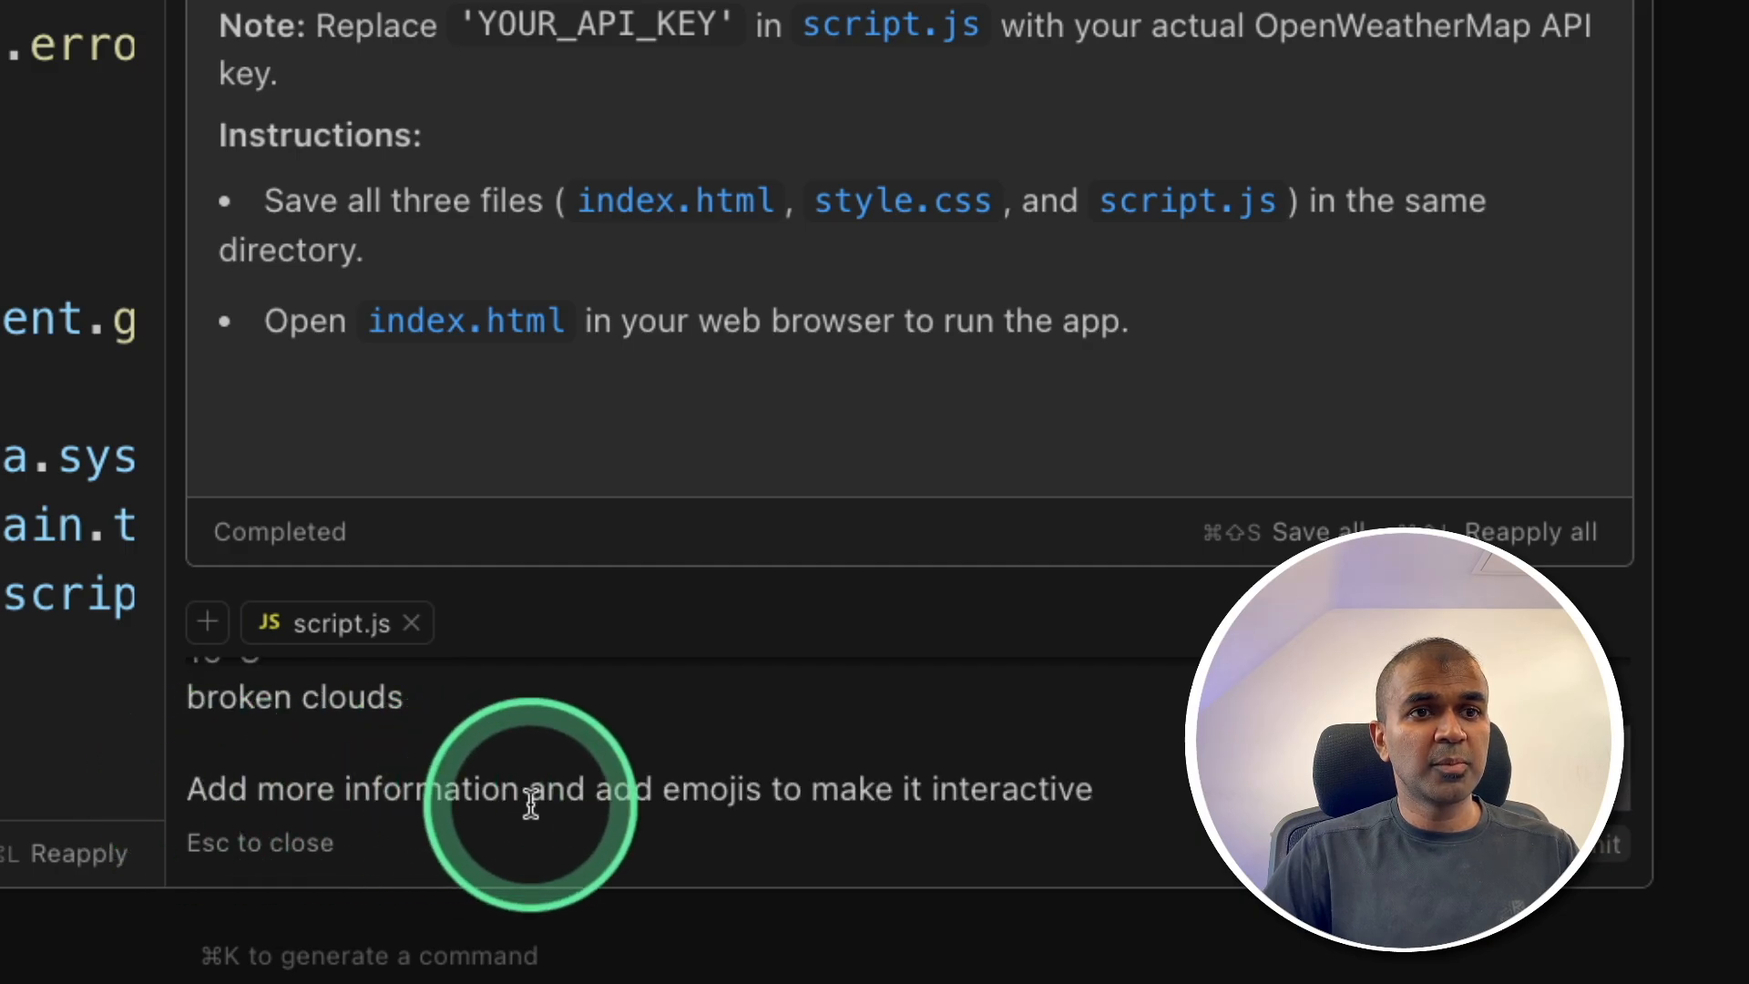
{"action": "mouse_move", "coordinate": [1130, 796]}
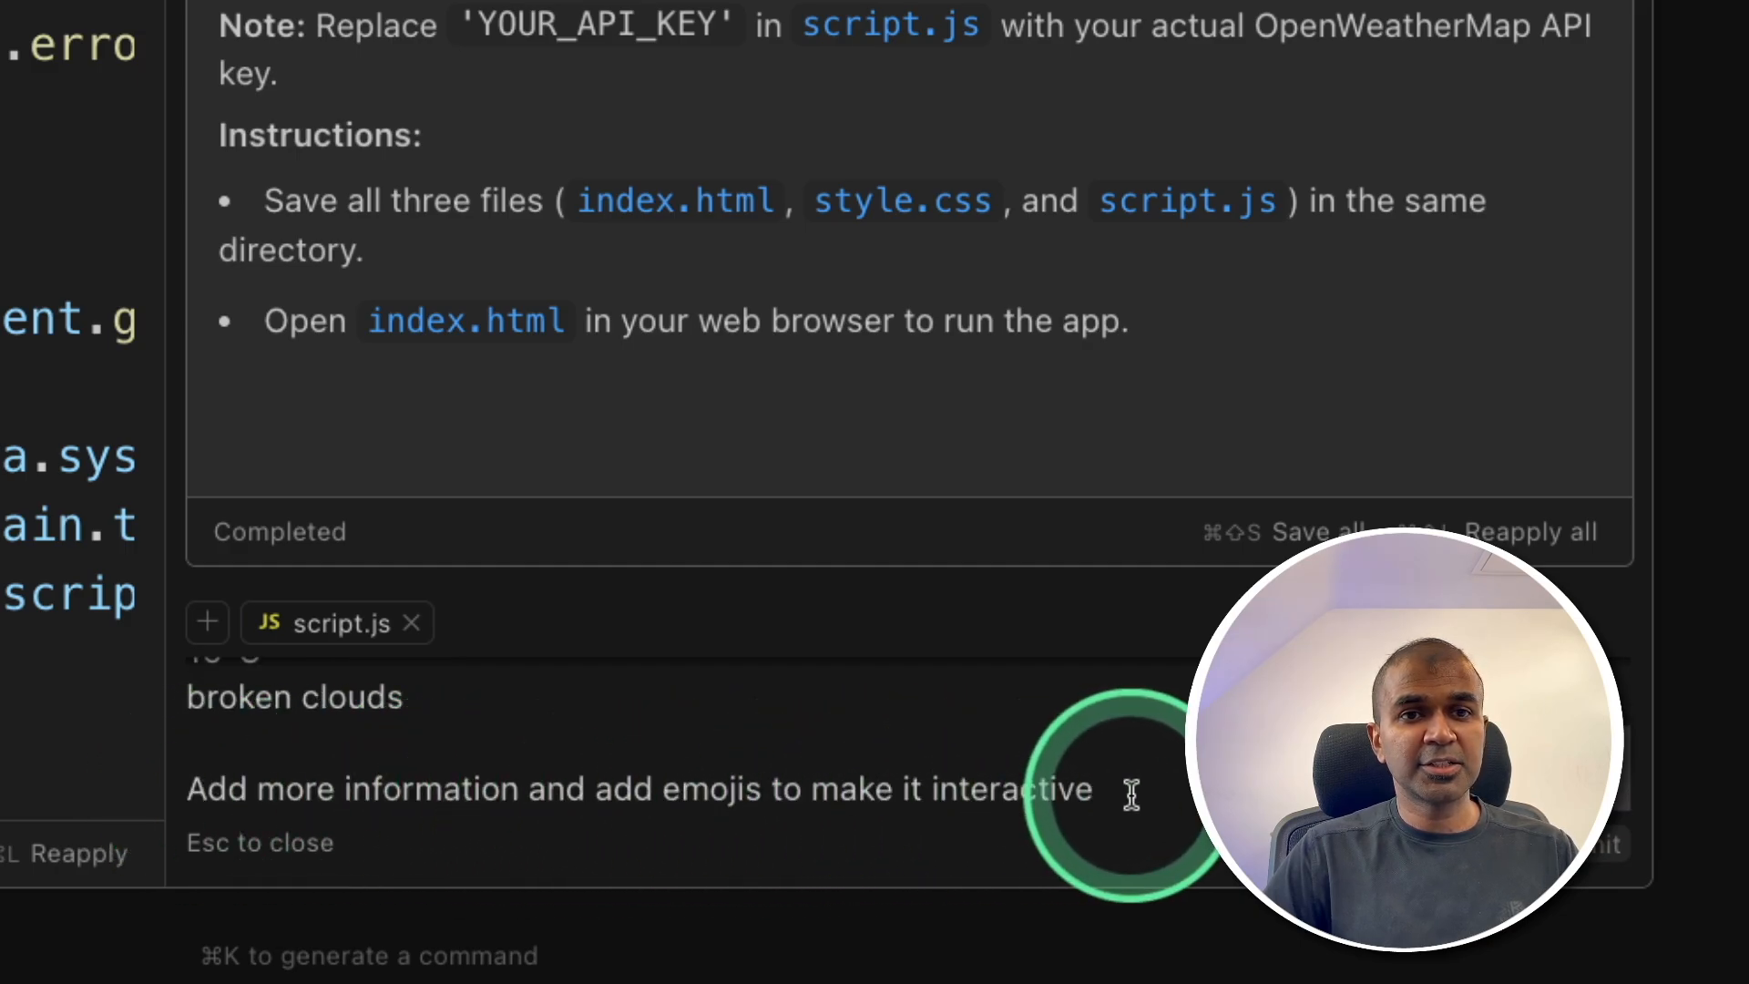
{"action": "left_click", "coordinate": [1696, 844]}
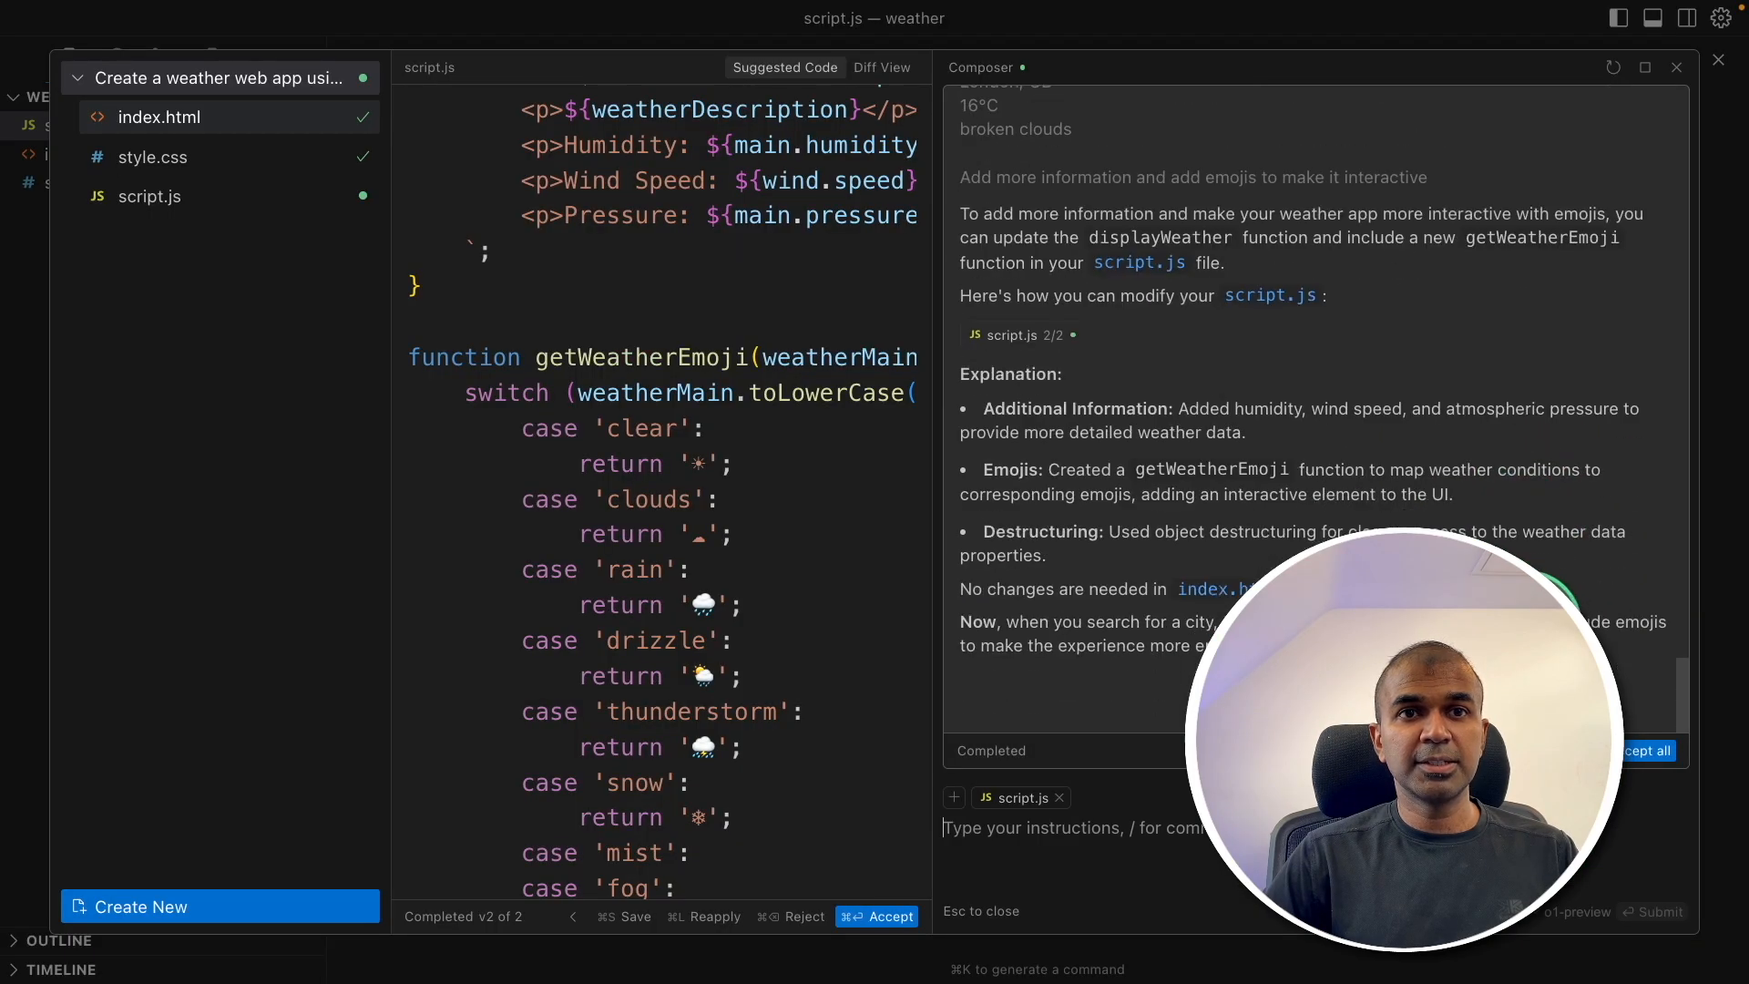
{"action": "left_click", "coordinate": [890, 917]}
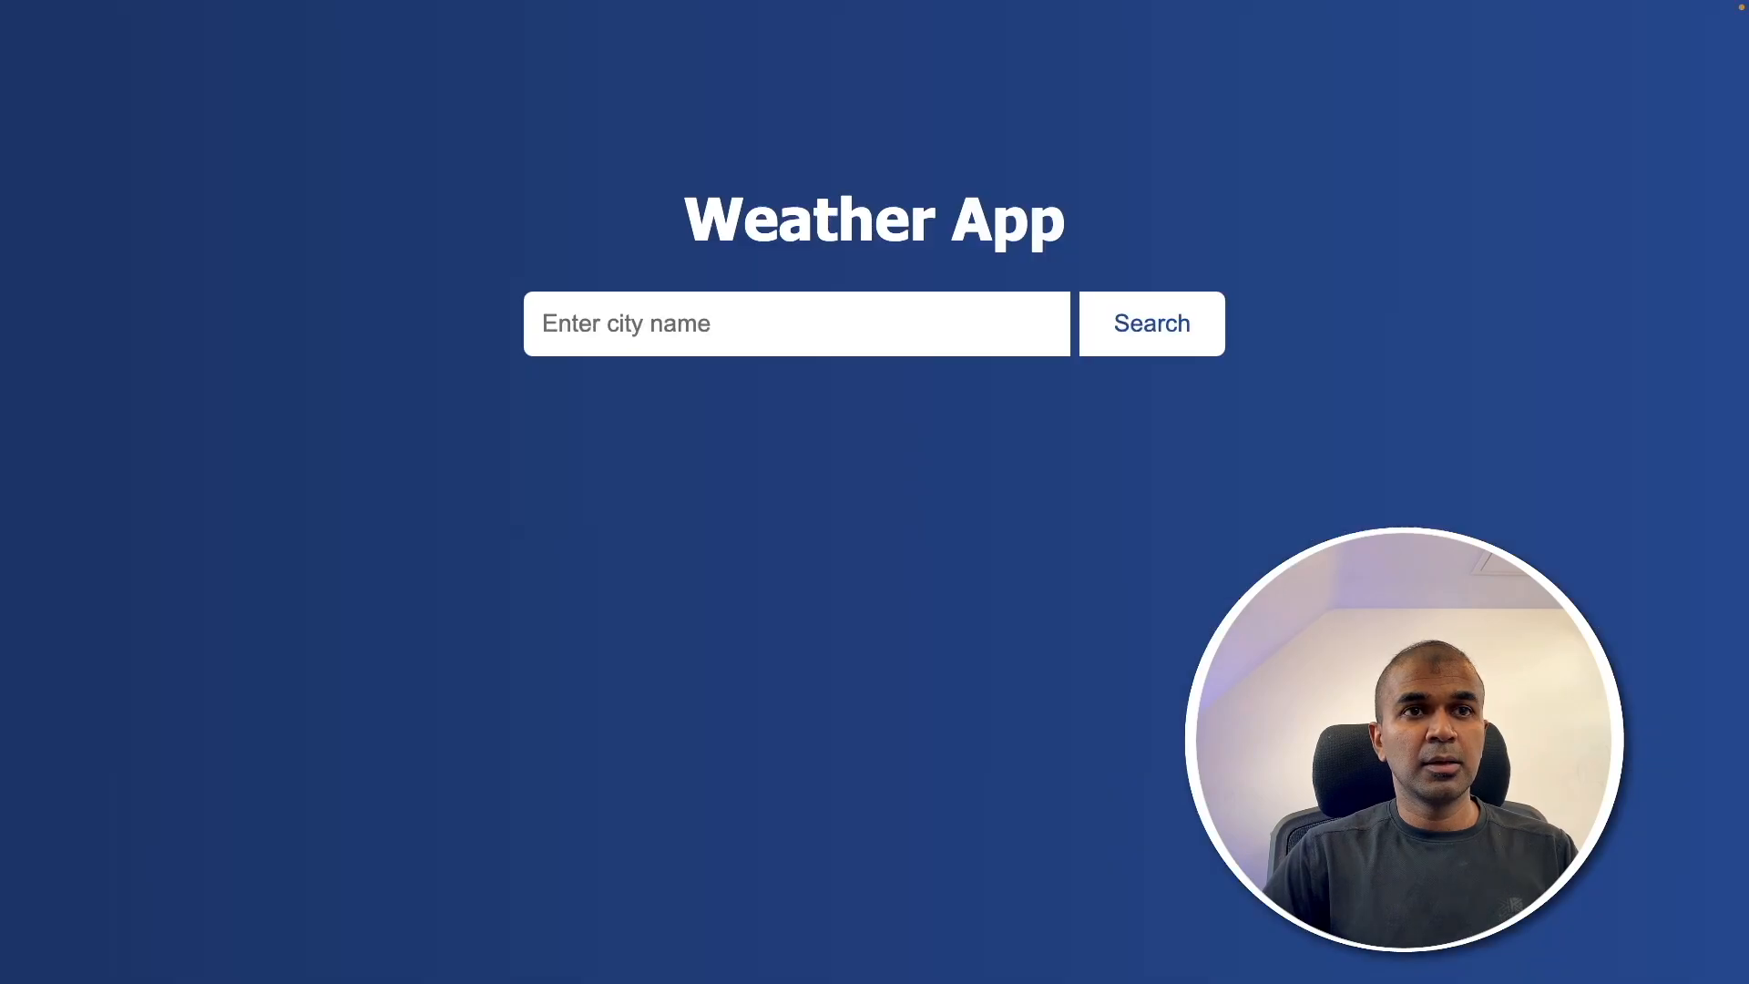
Step: Search London again to see the cloud emoji, humidity 48%, wind 2.57 m/s and pressure 1029 hPa
{"action": "left_click", "coordinate": [796, 323]}
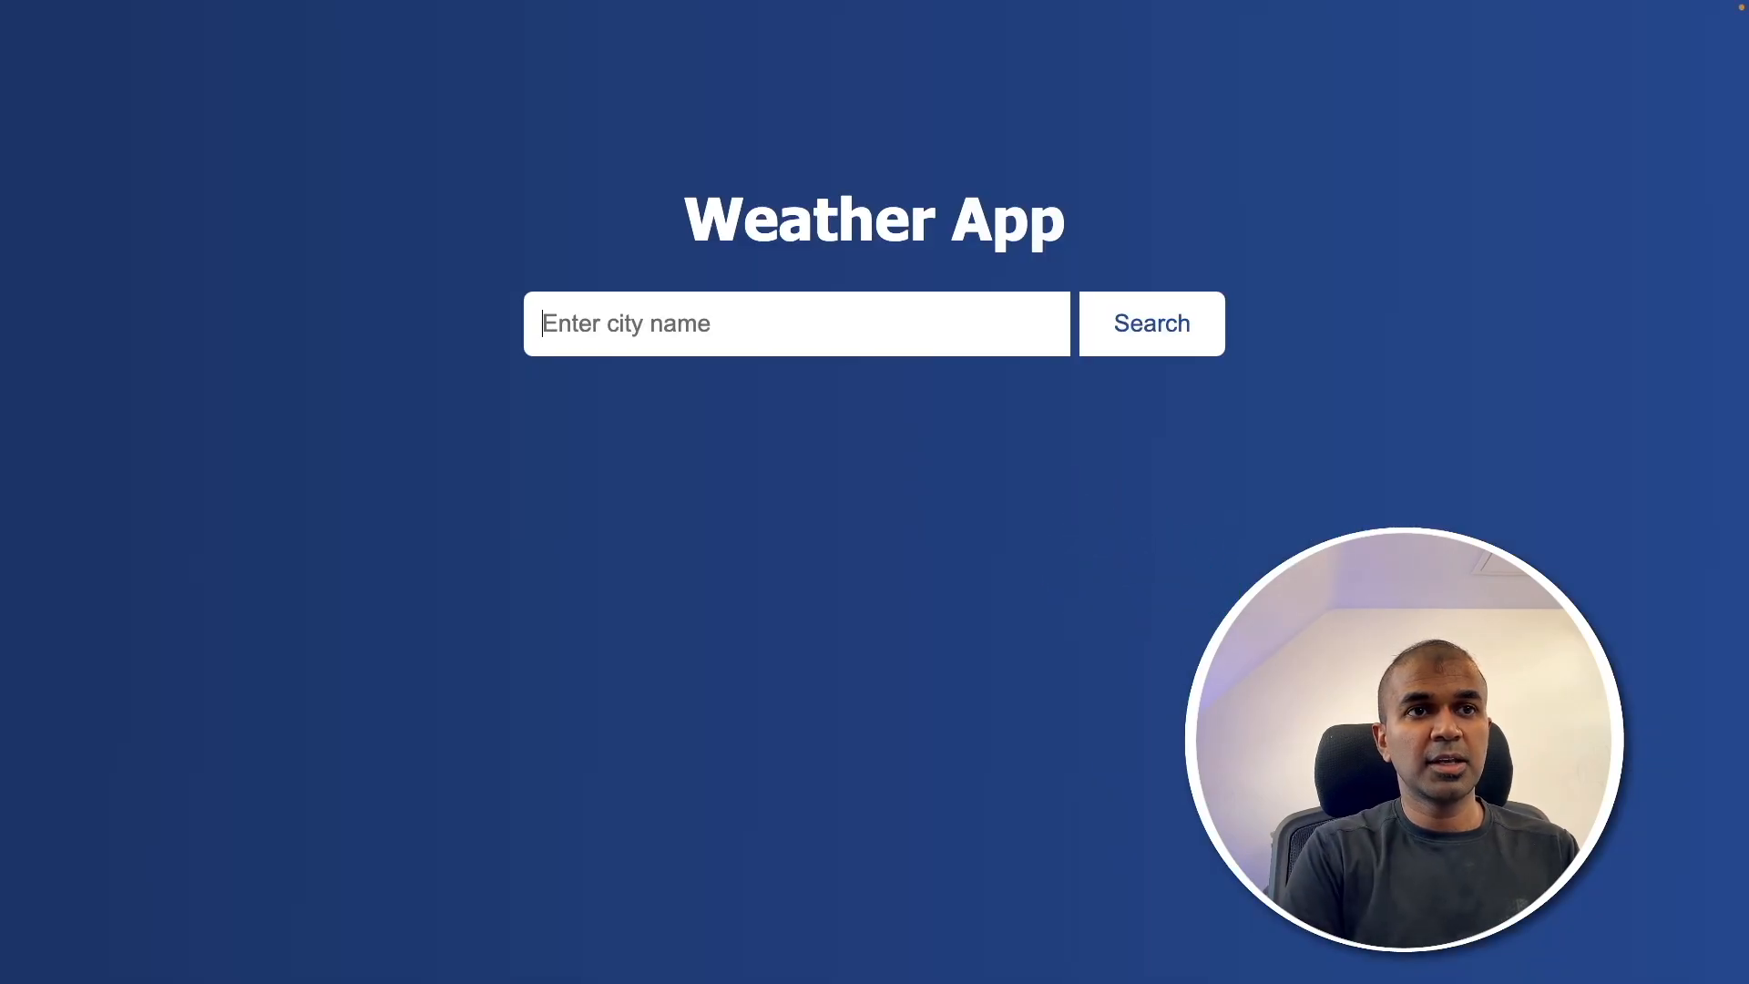
{"action": "left_click", "coordinate": [1150, 325]}
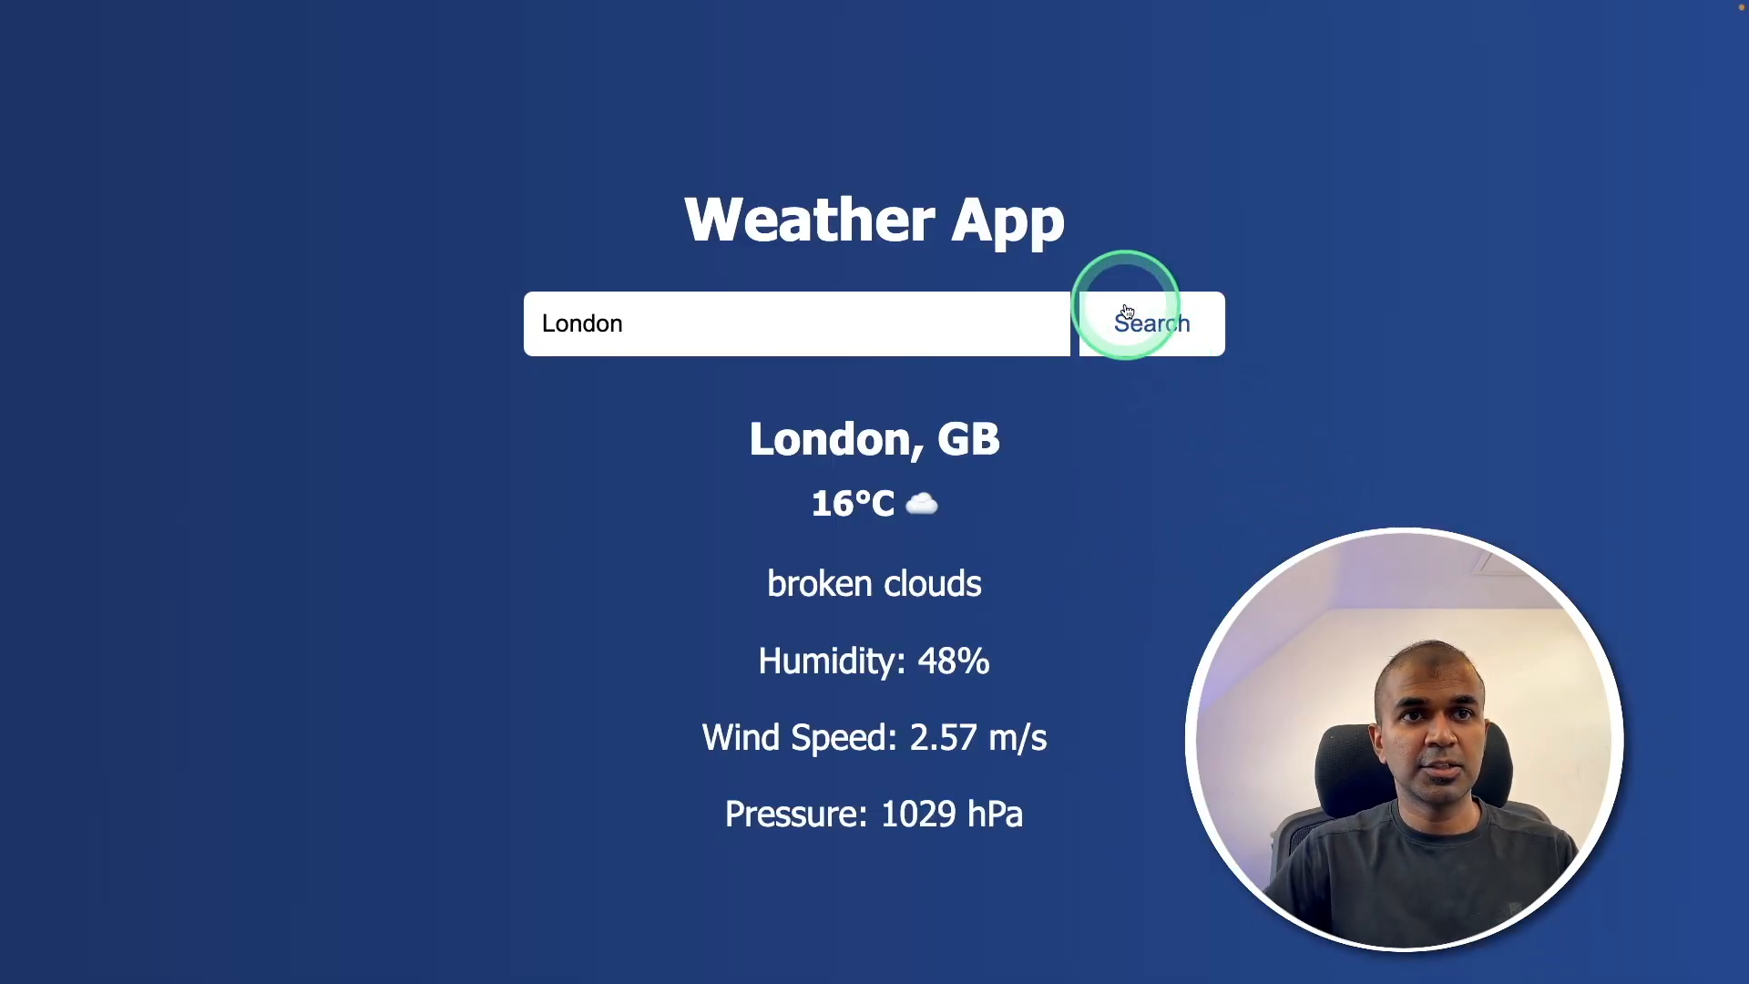
{"action": "left_click", "coordinate": [1149, 325]}
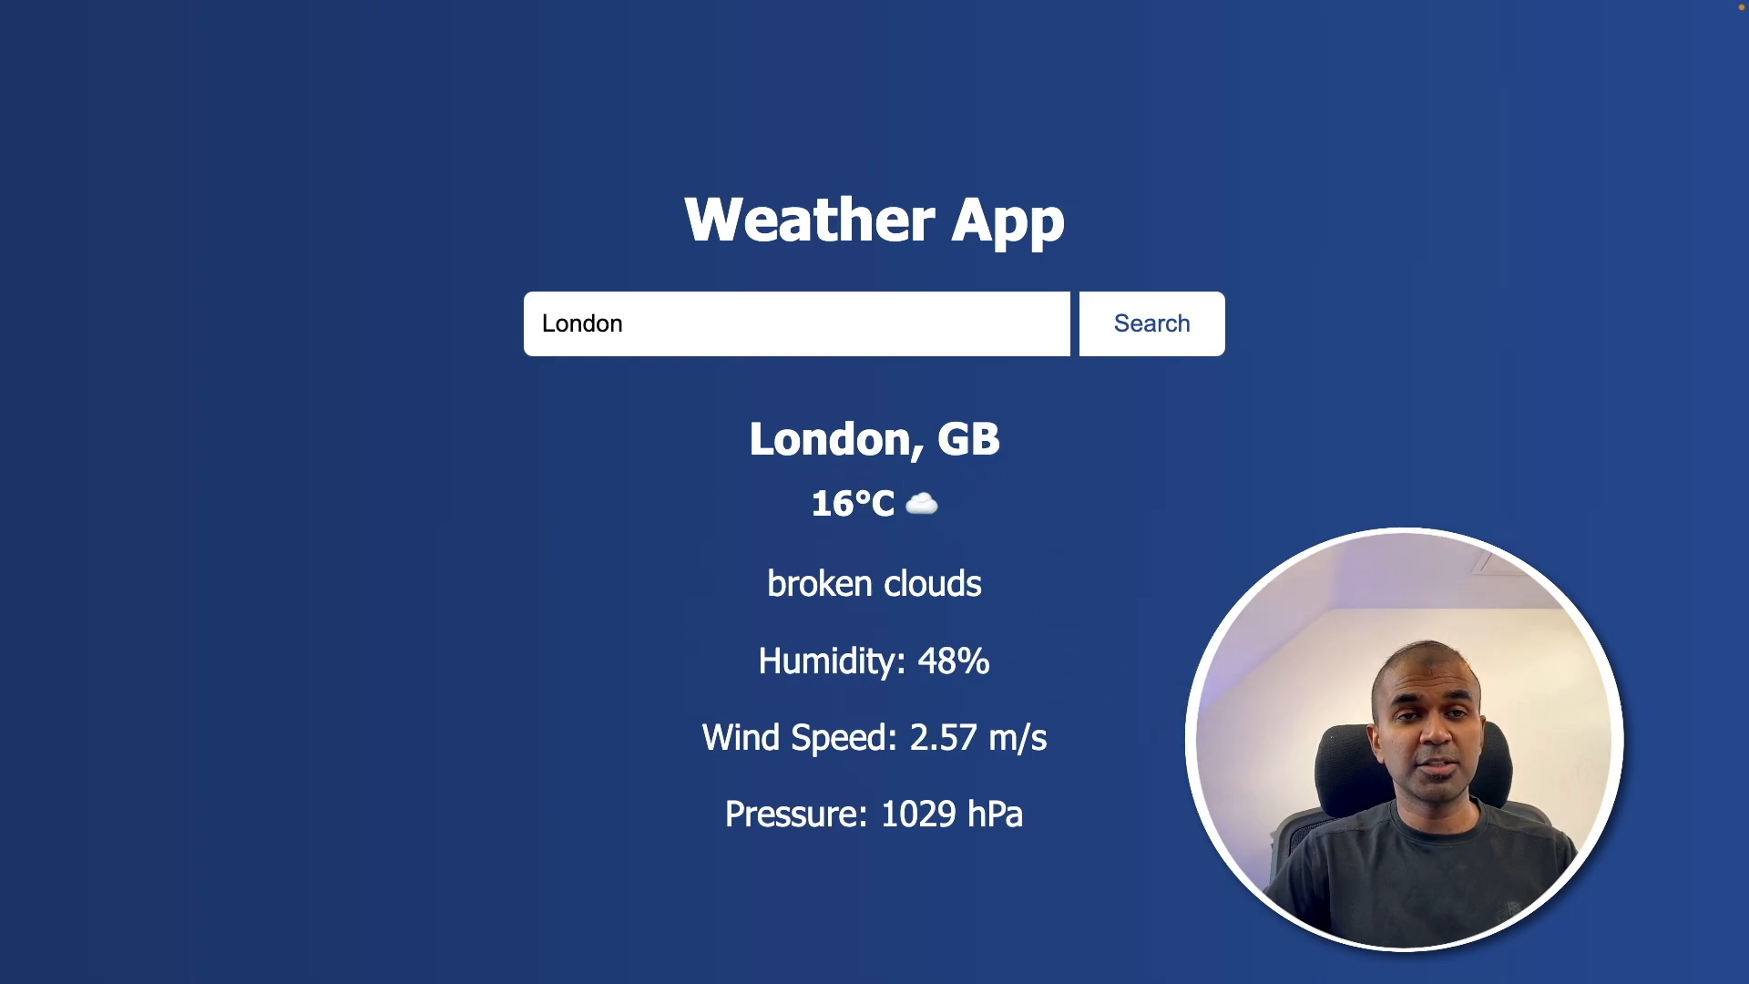